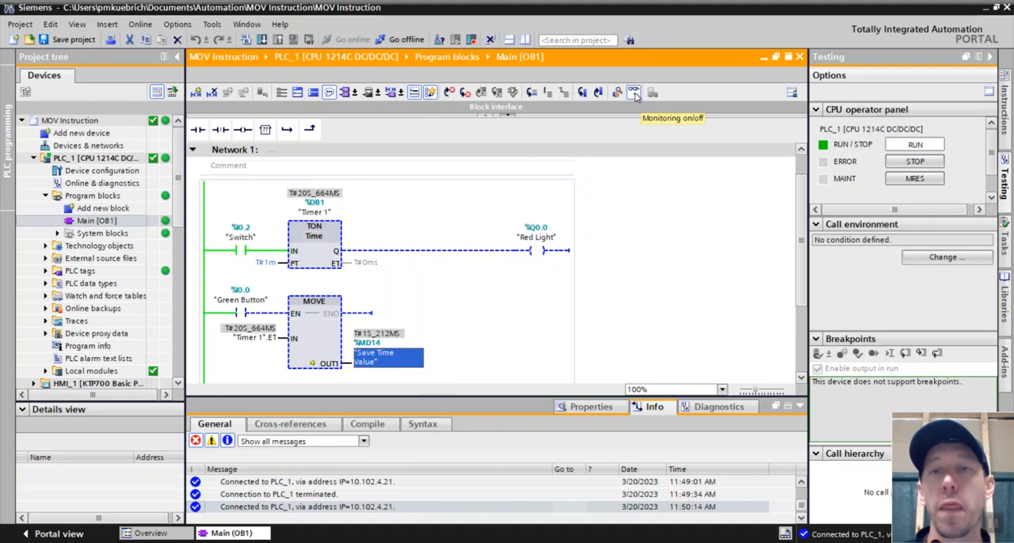
# Turn off live monitoring of the Main block before going offline from PLC_1
pyautogui.click(633, 92)
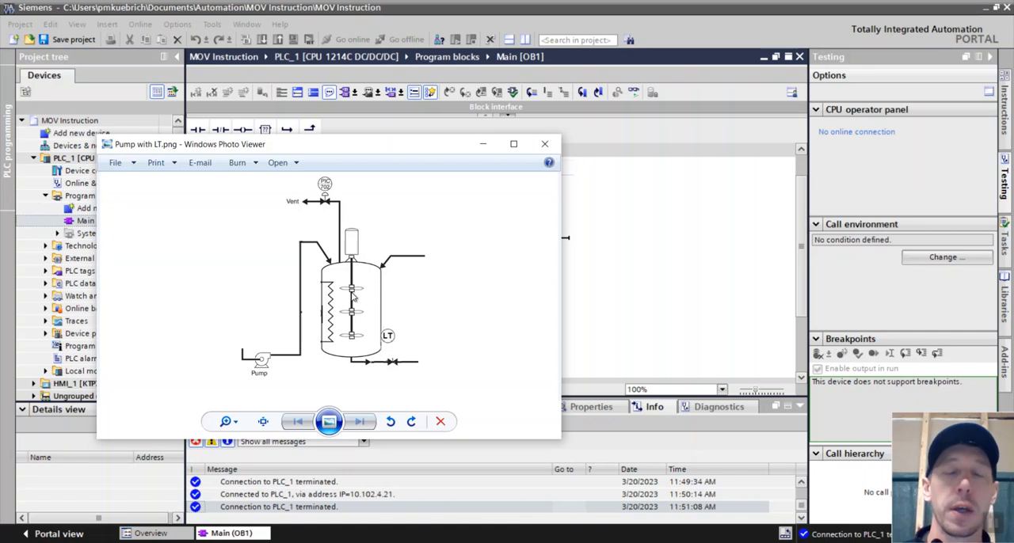
pyautogui.moveTo(398, 368)
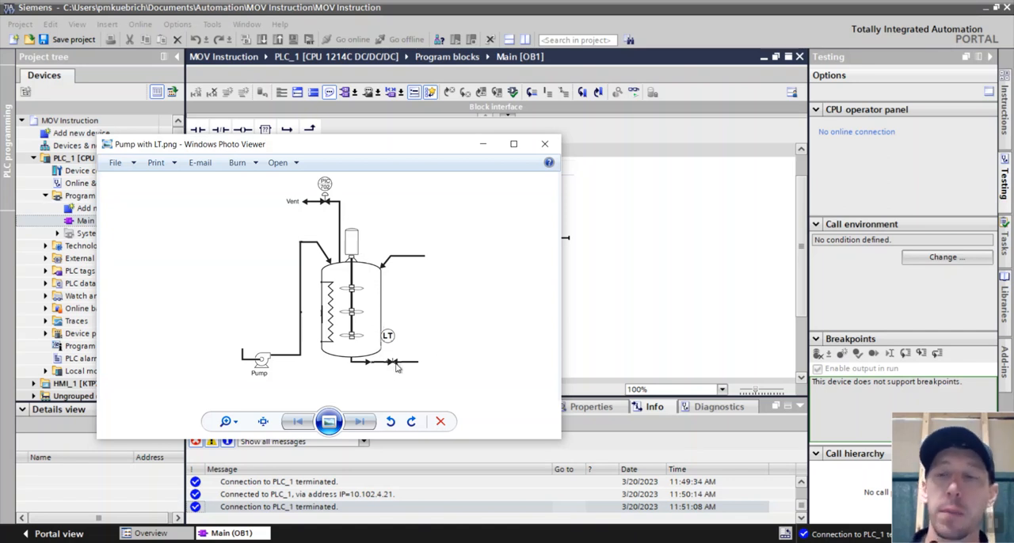
pyautogui.moveTo(641, 237)
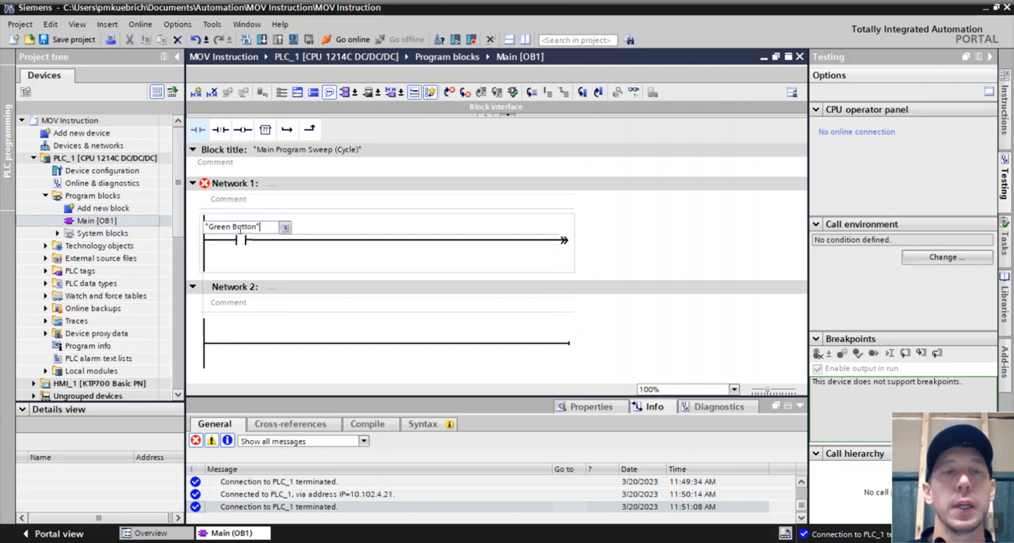
# Add a Green Button contact feeding a MOVE box with IN 1 and OUT1 Step
pyautogui.click(265, 129)
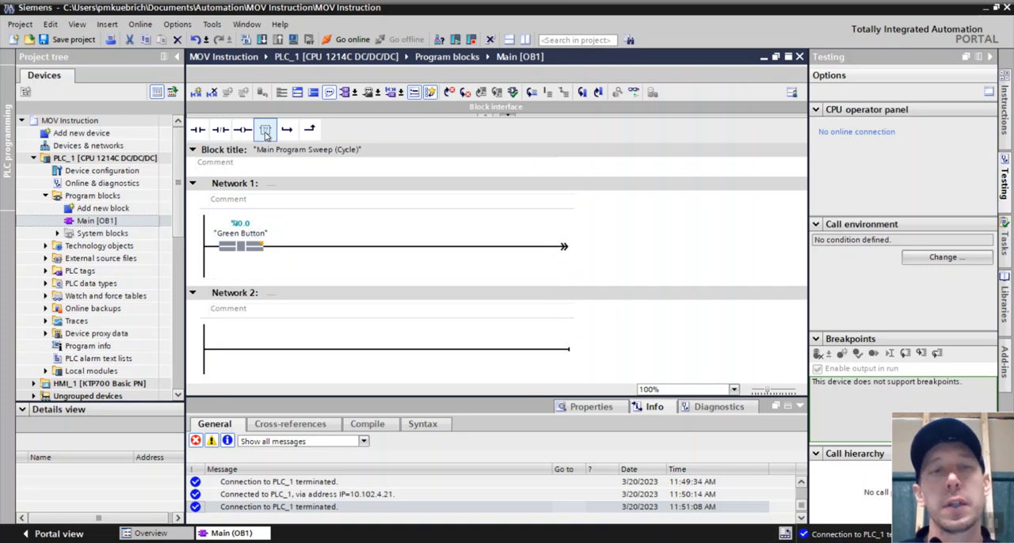
pyautogui.click(266, 129)
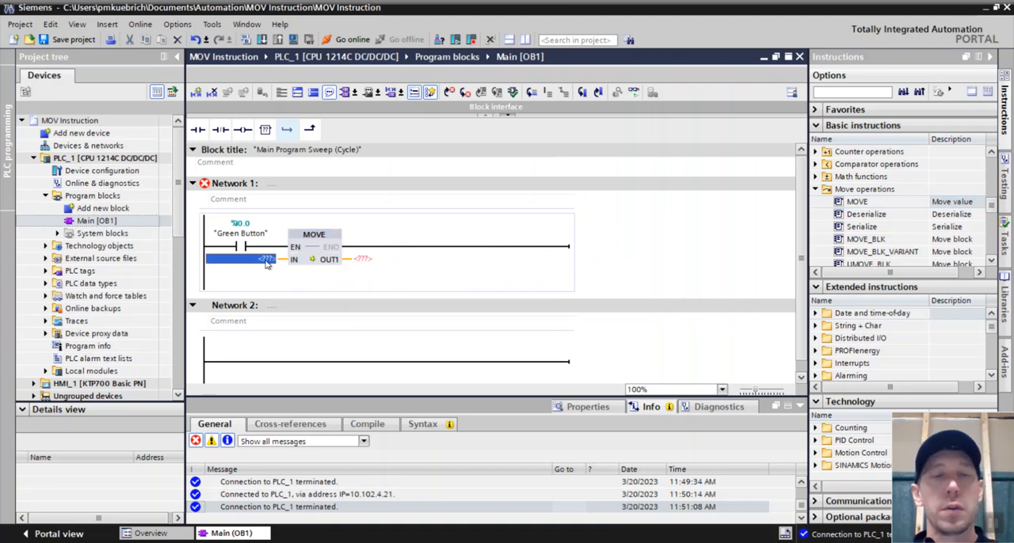
pyautogui.click(240, 259)
pyautogui.write('1')
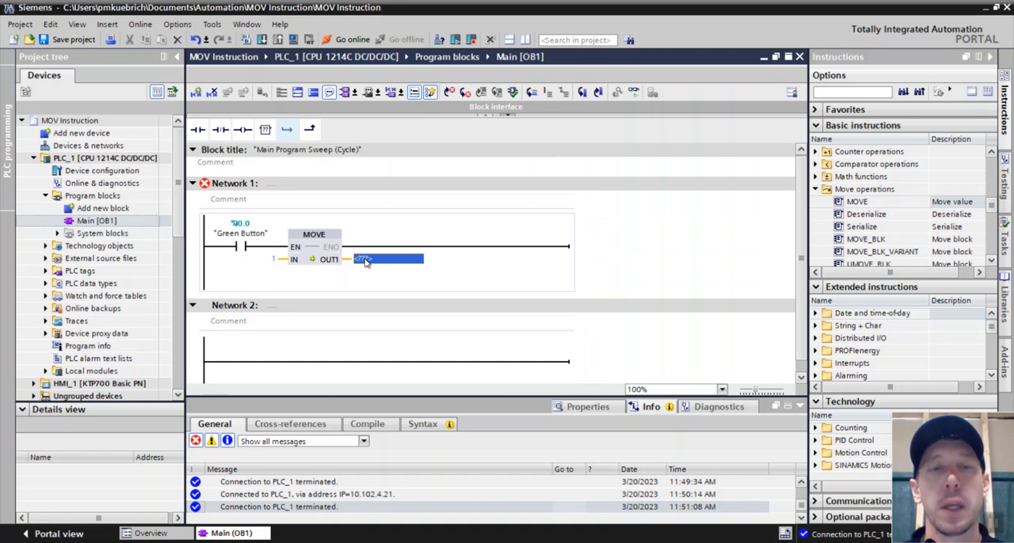
pyautogui.click(389, 259)
pyautogui.write('Step')
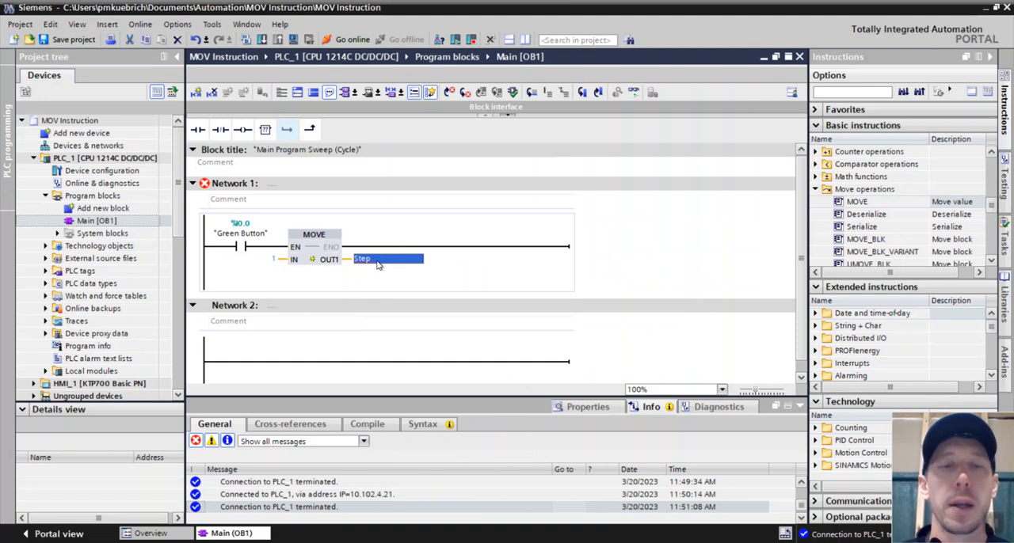
pyautogui.click(388, 259)
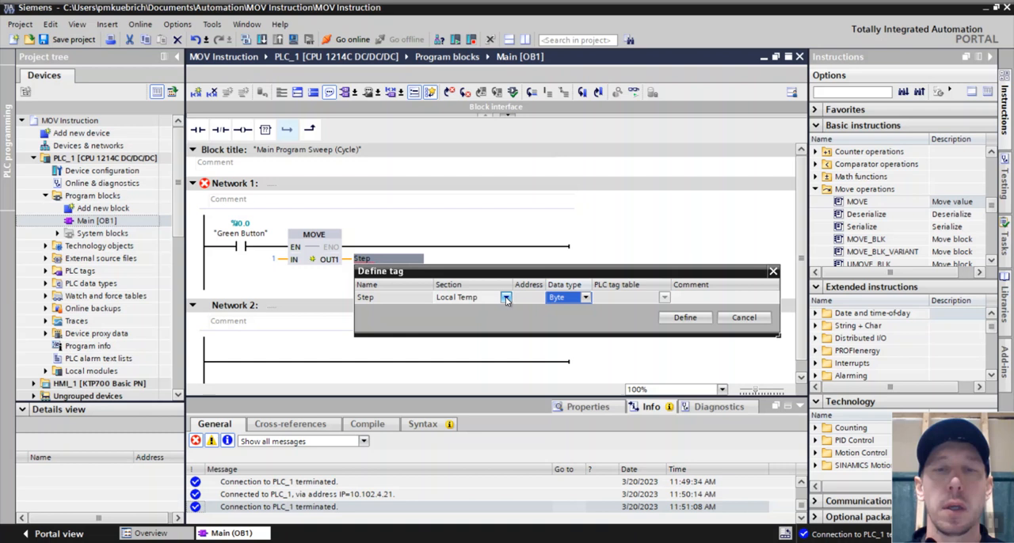
# Define Step as a Global Memory tag of data type Word (%MW18)
pyautogui.click(506, 297)
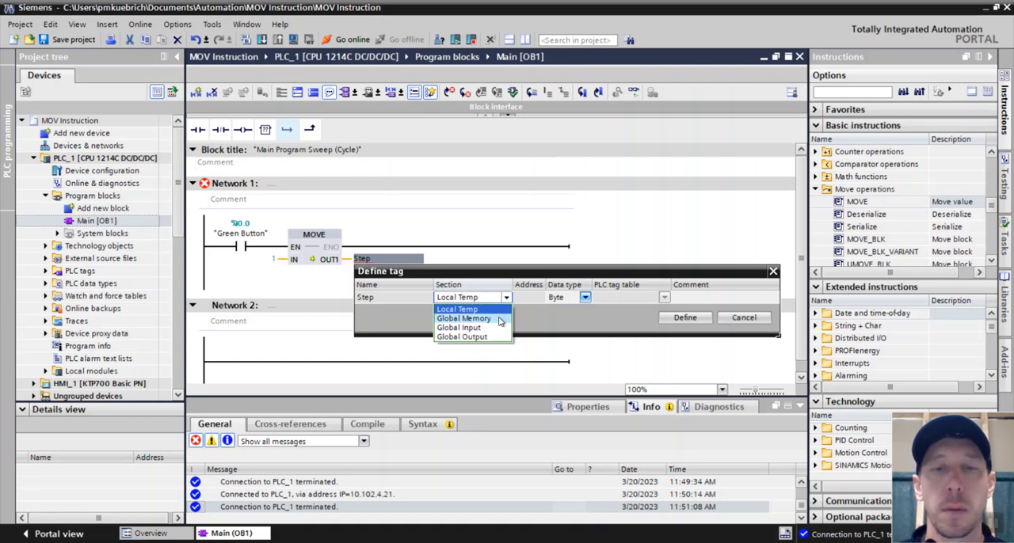
pyautogui.click(463, 318)
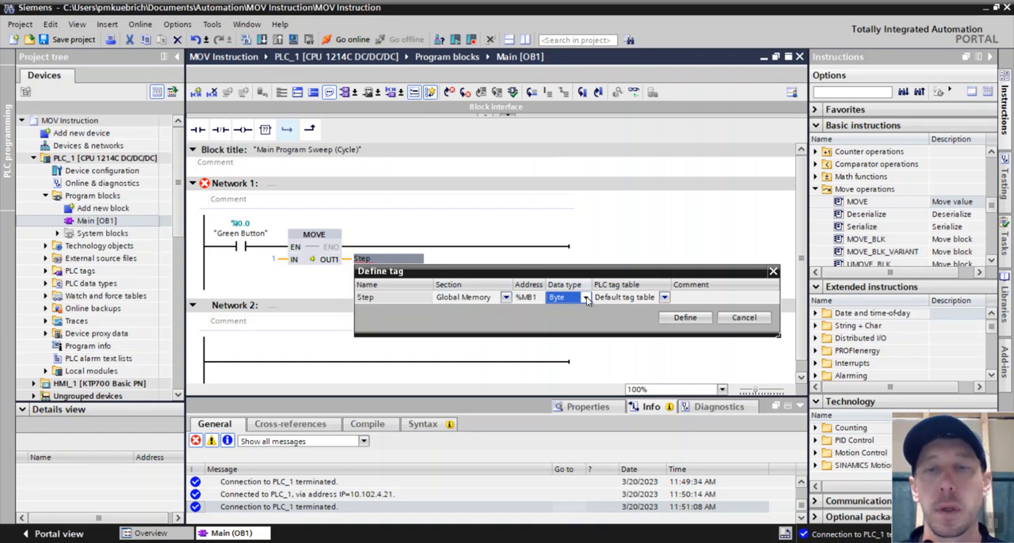
pyautogui.click(585, 297)
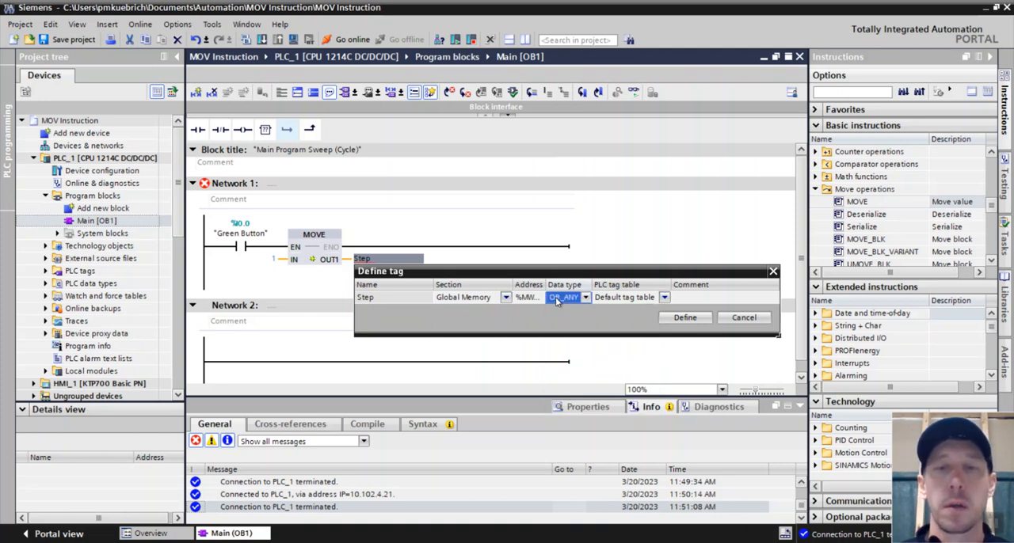
pyautogui.click(584, 297)
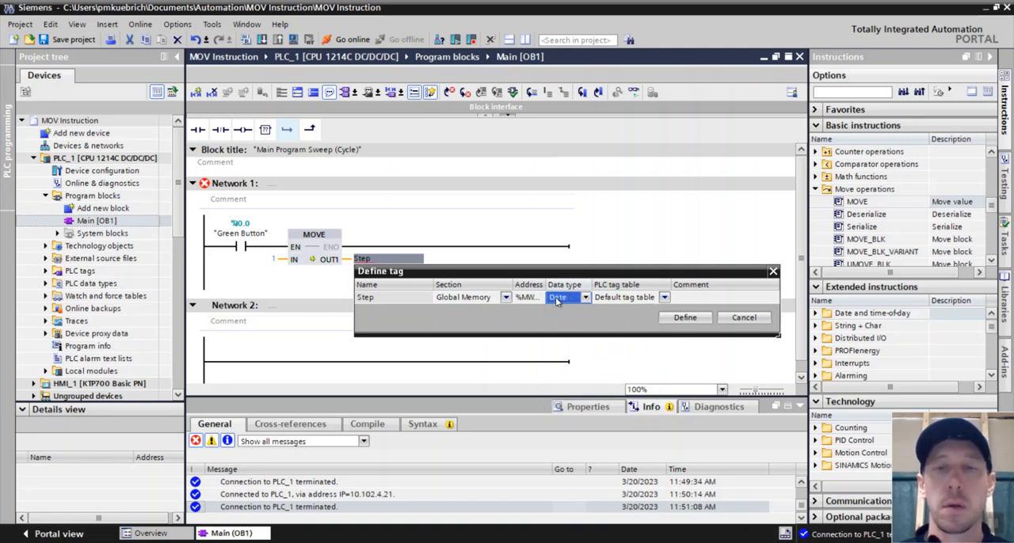
pyautogui.click(584, 297)
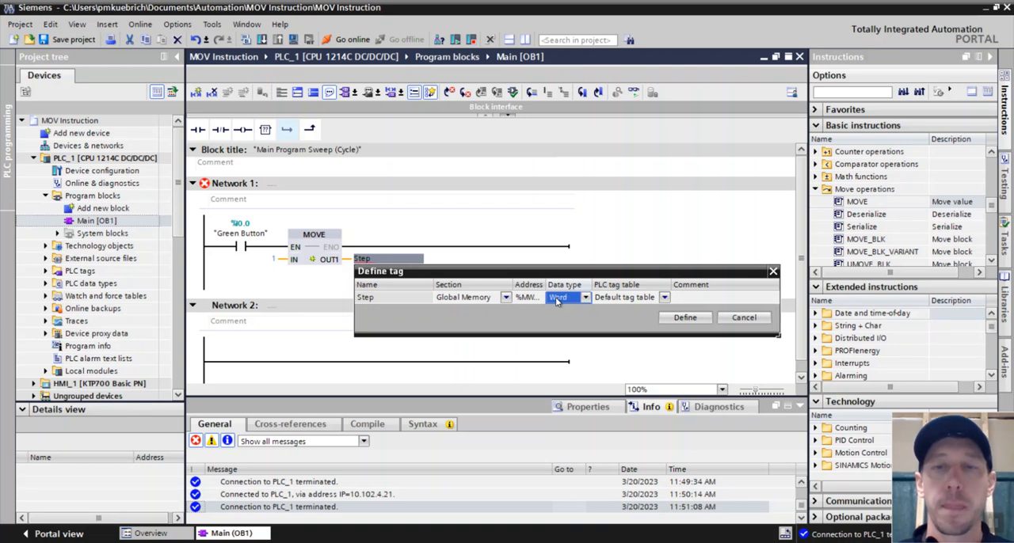
pyautogui.click(685, 318)
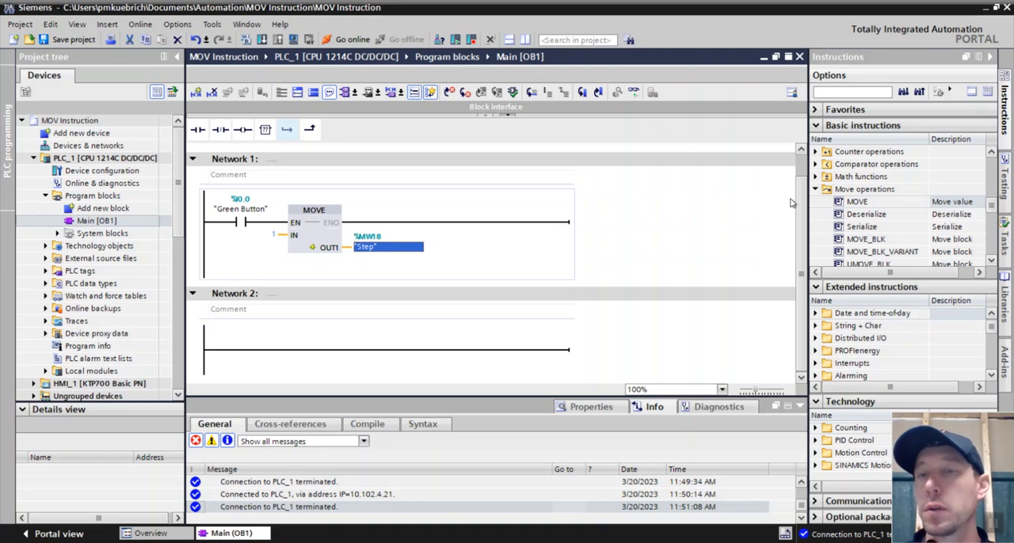
# Place a CMP == comparator checking Step against 1, driving a Red Light coil
pyautogui.click(815, 189)
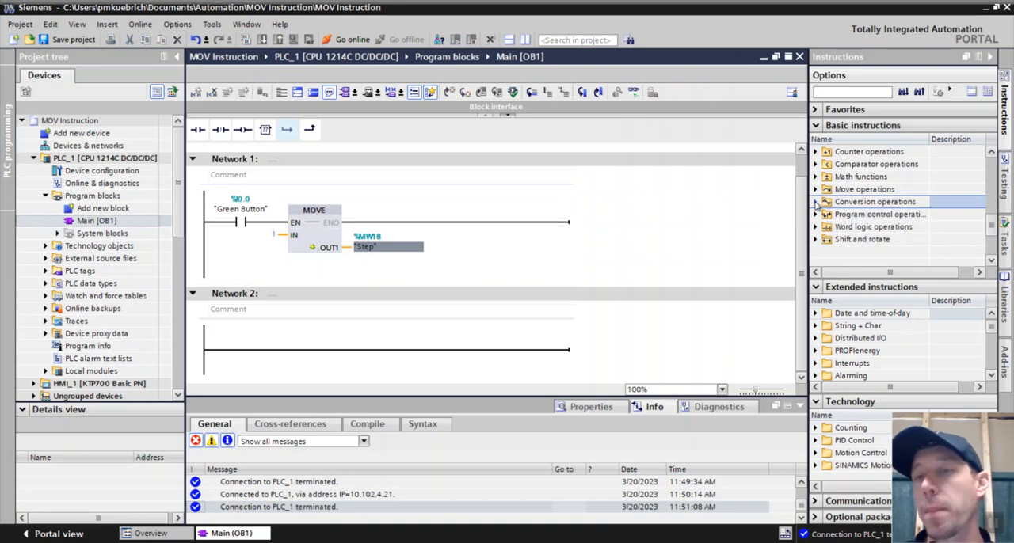
pyautogui.moveTo(816, 231)
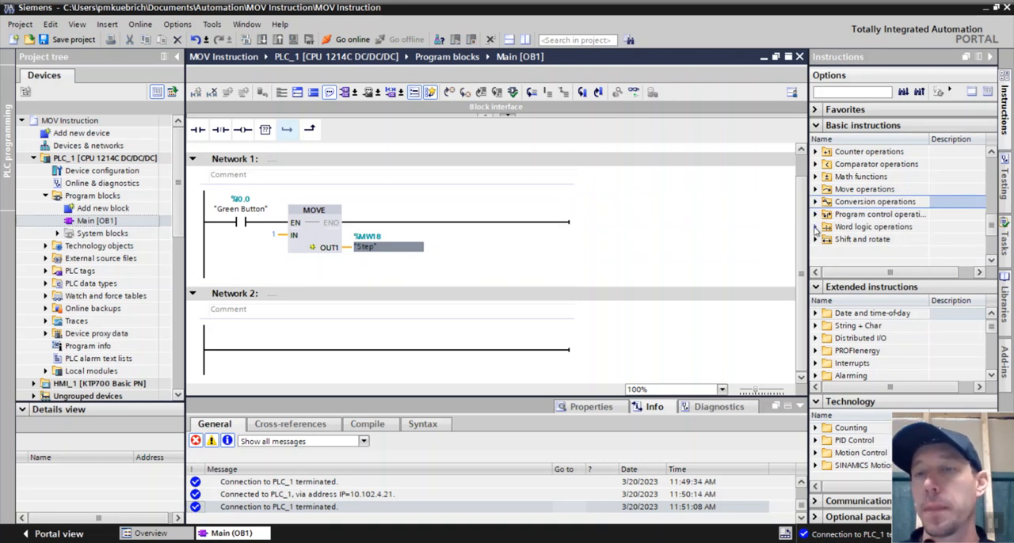
pyautogui.moveTo(815, 166)
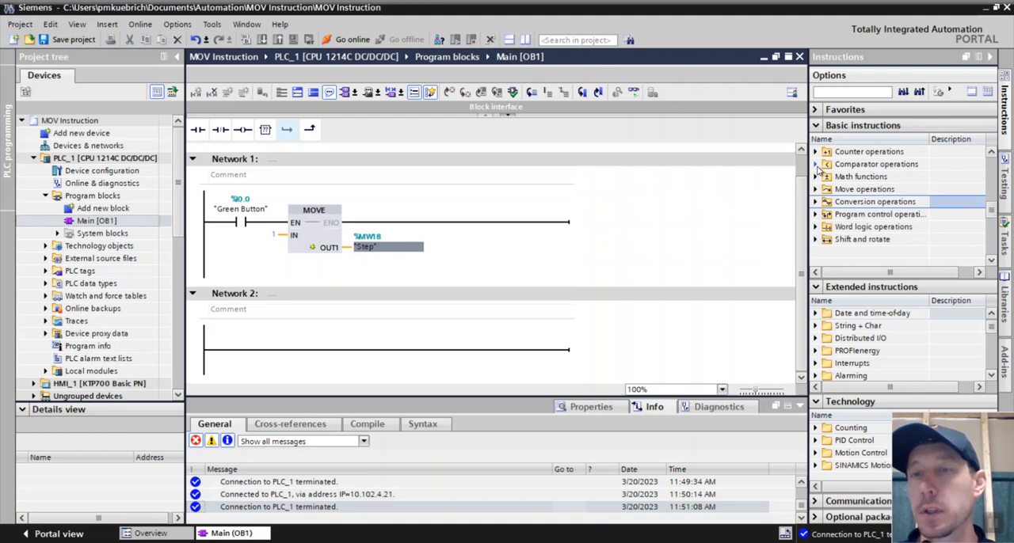
pyautogui.click(816, 164)
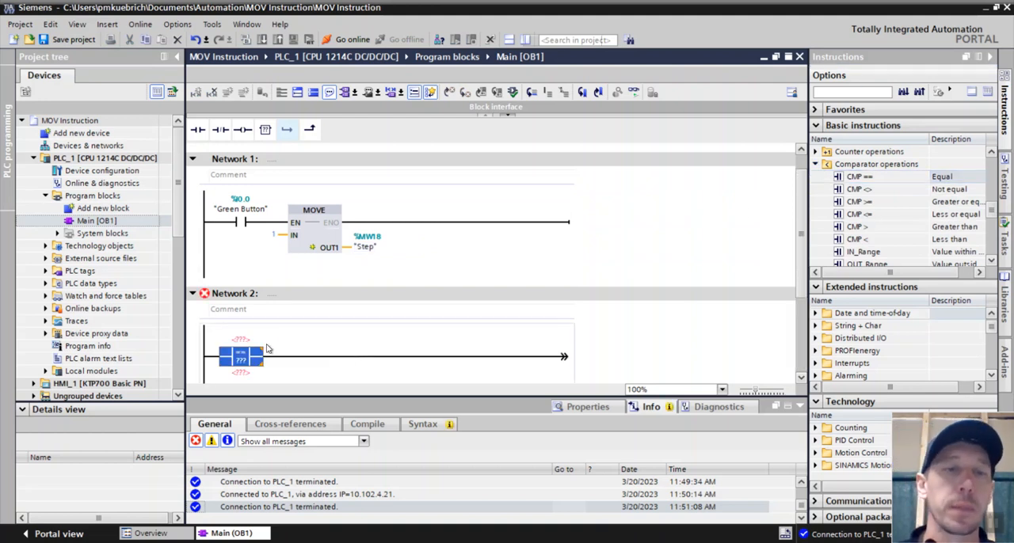
pyautogui.write('St')
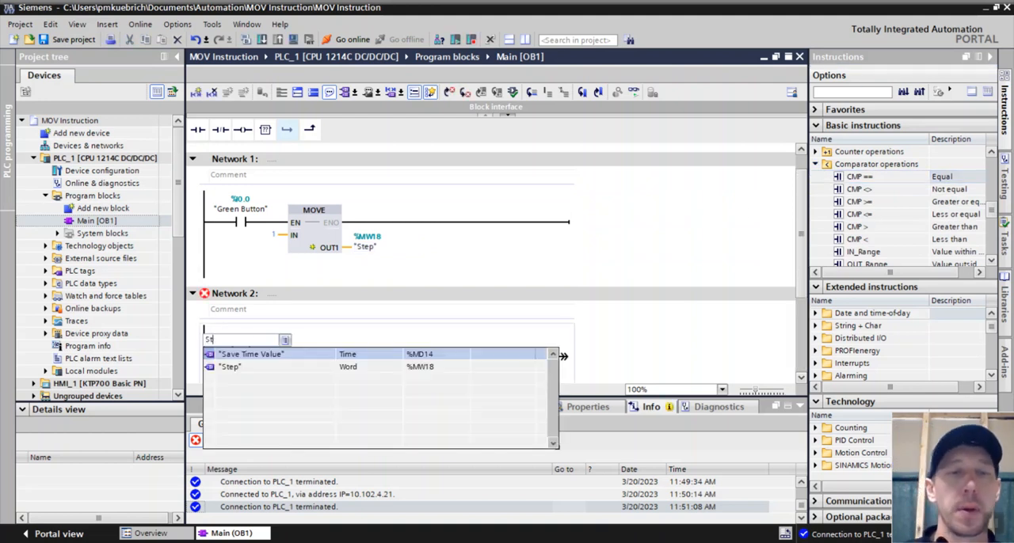
pyautogui.click(230, 366)
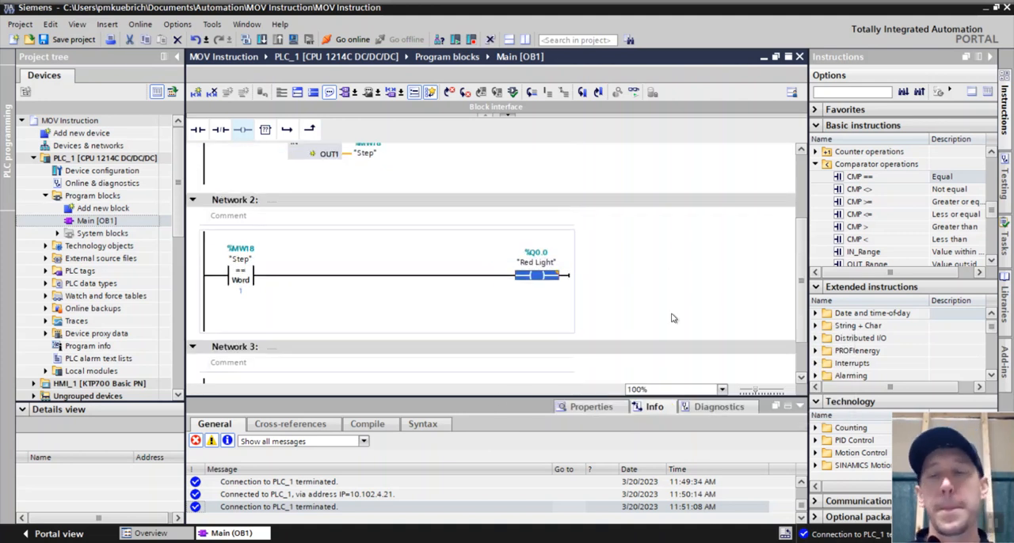
pyautogui.moveTo(600, 296)
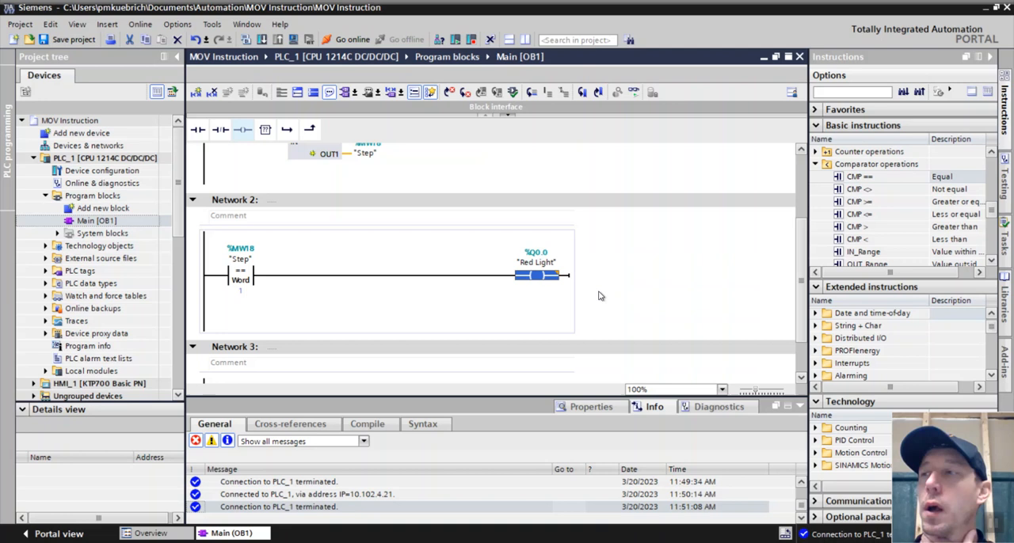
pyautogui.click(240, 280)
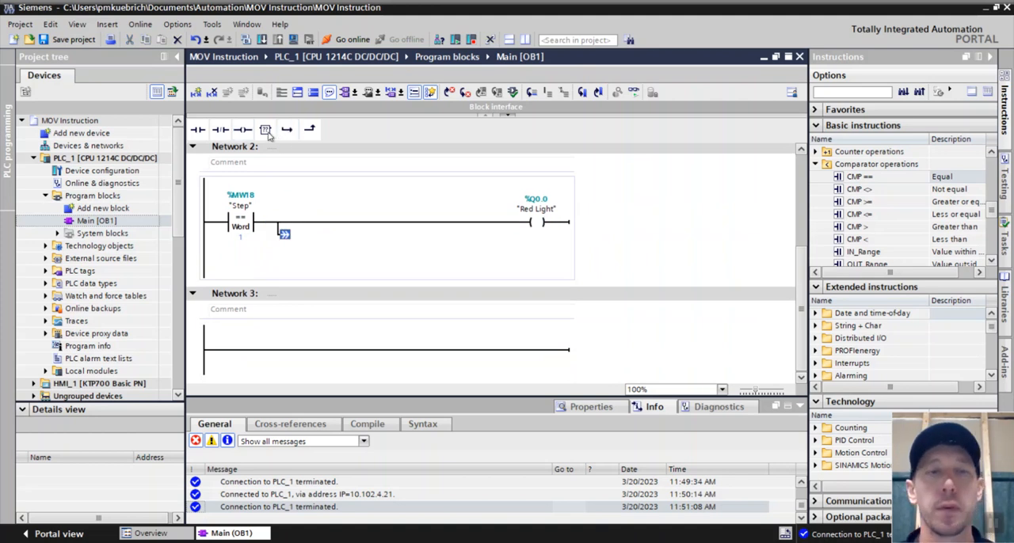
# Insert a TON instance named Pump Timer with preset T#10s on the branch
pyautogui.click(265, 129)
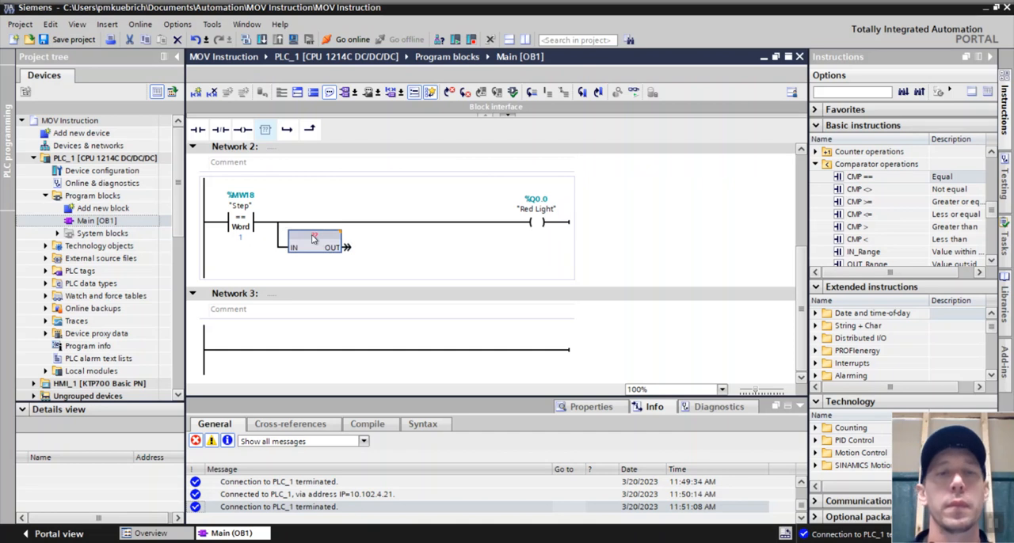
pyautogui.write('Tim')
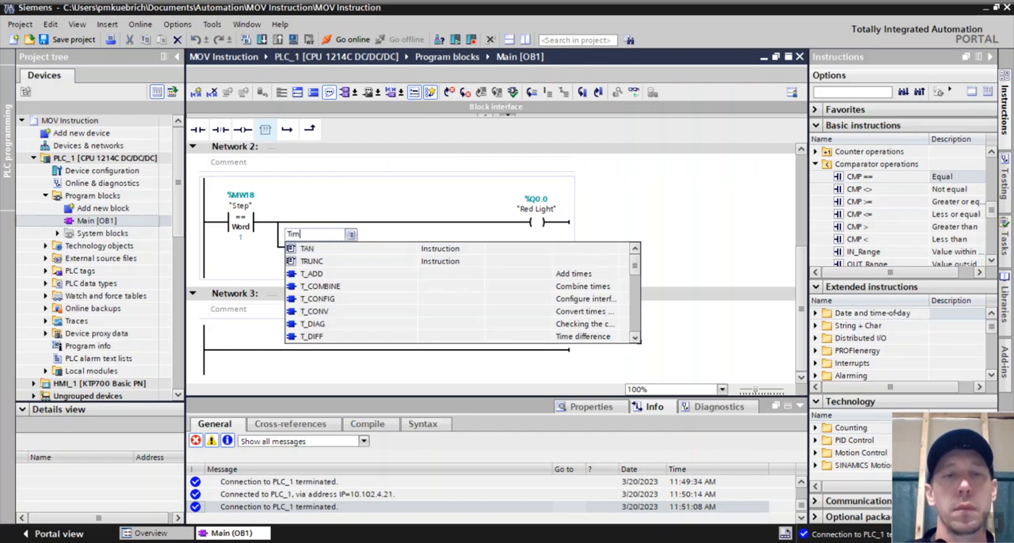
pyautogui.write('Tod')
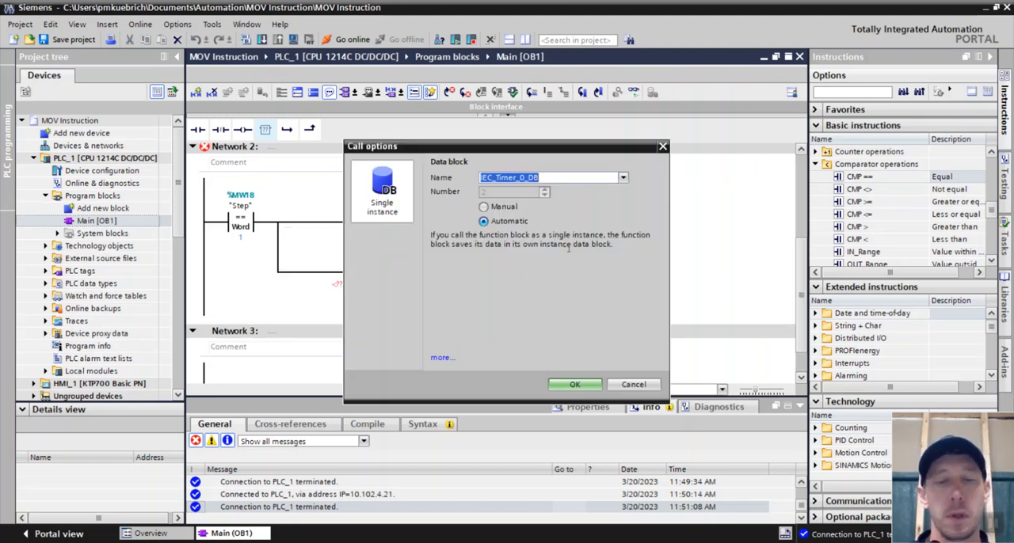
pyautogui.write('Pump')
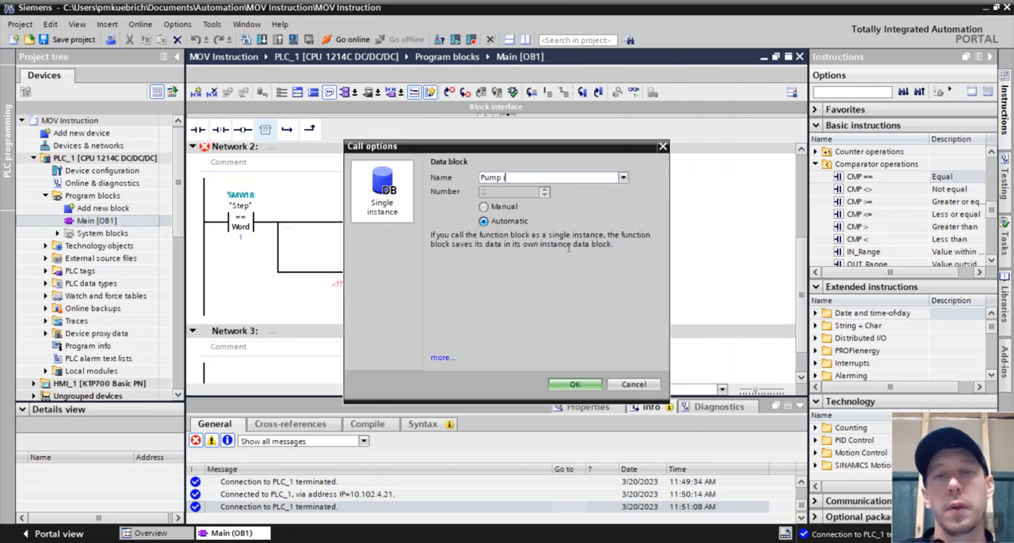
pyautogui.click(575, 384)
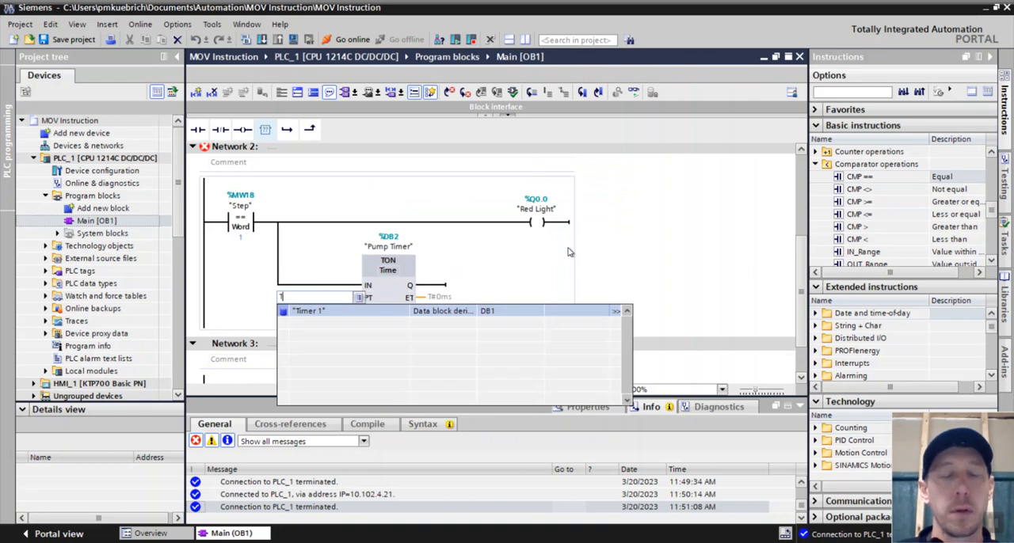
pyautogui.write('T#10s')
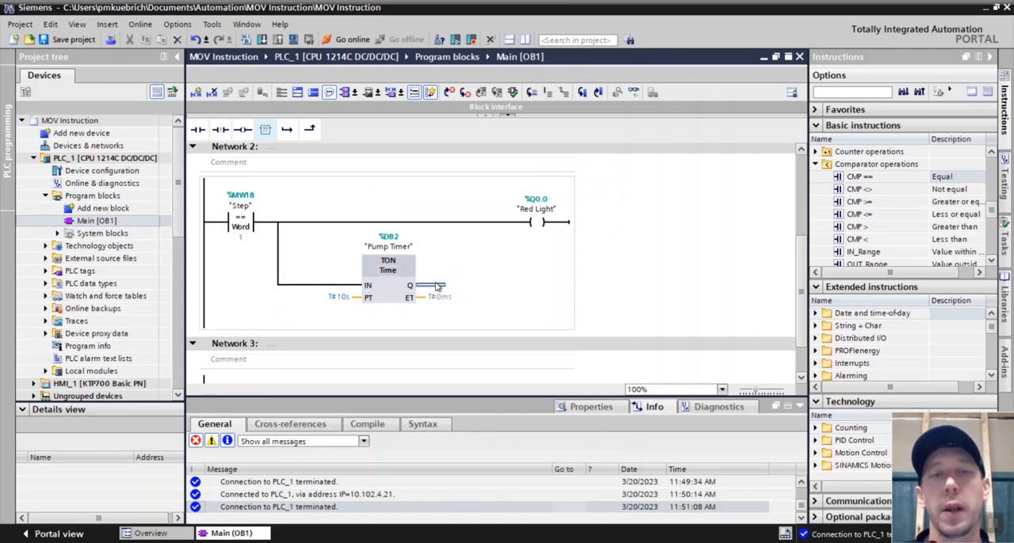
pyautogui.moveTo(265, 130)
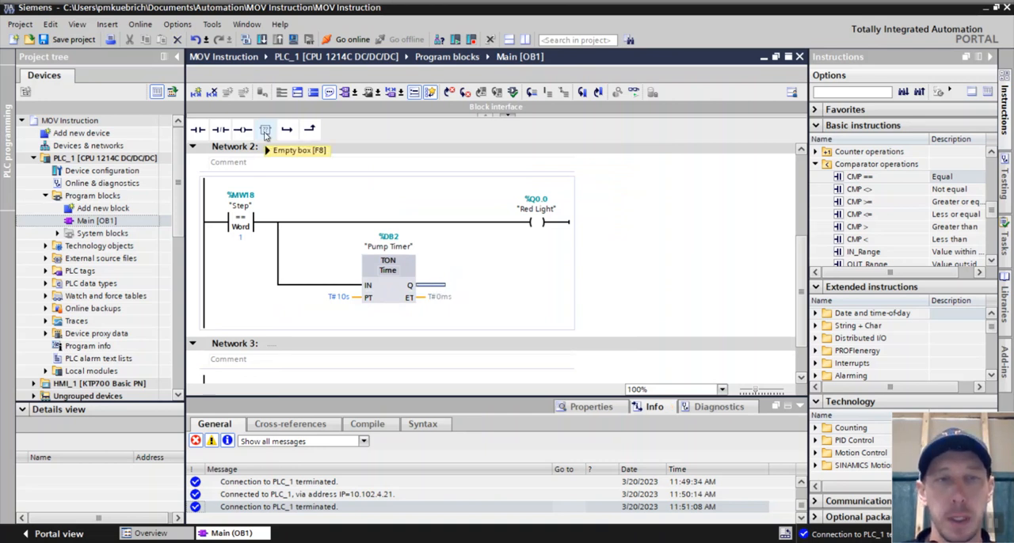
pyautogui.moveTo(245, 186)
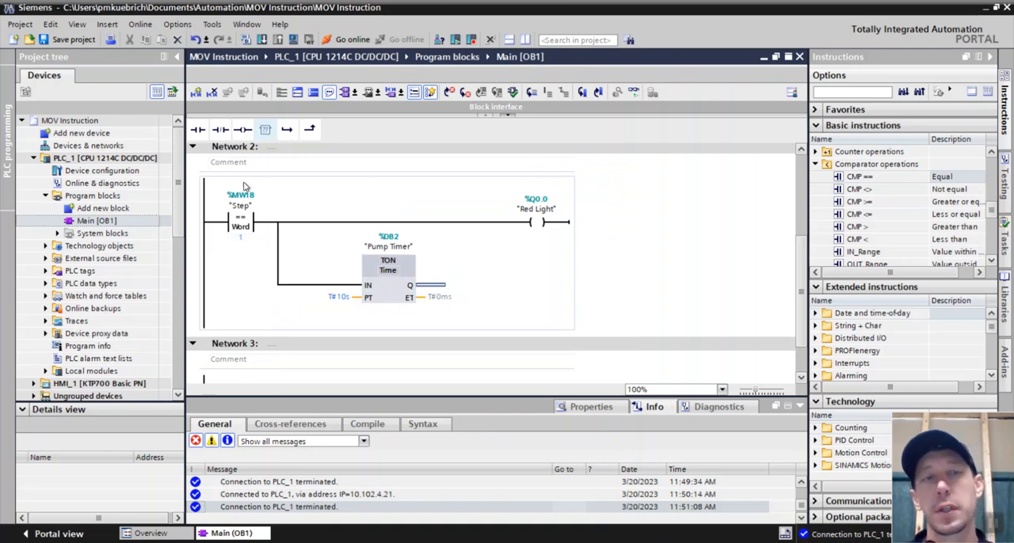
pyautogui.moveTo(265, 130)
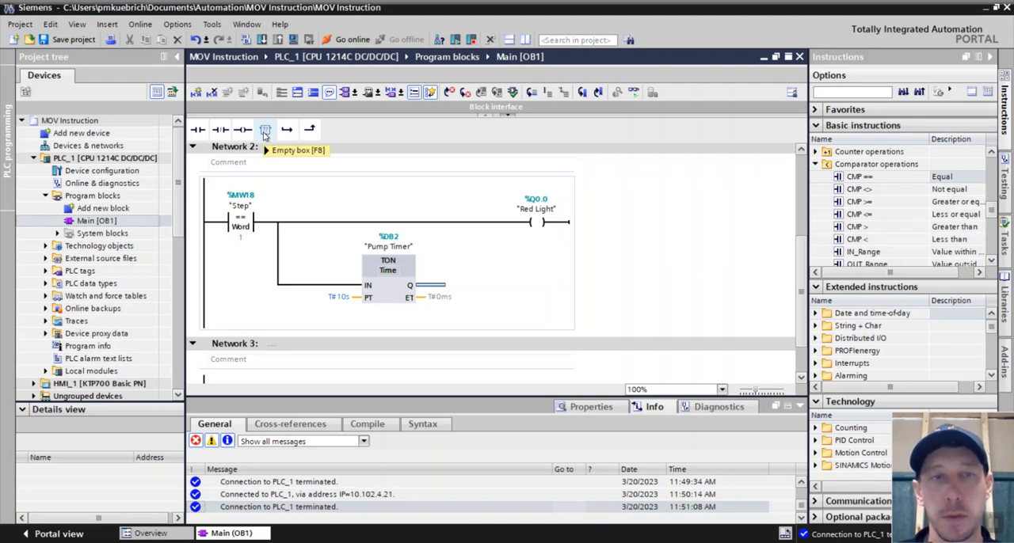
# Add a MOVE after Pump Timer's Q writing 2 into Step, then begin Network 3
pyautogui.click(265, 129)
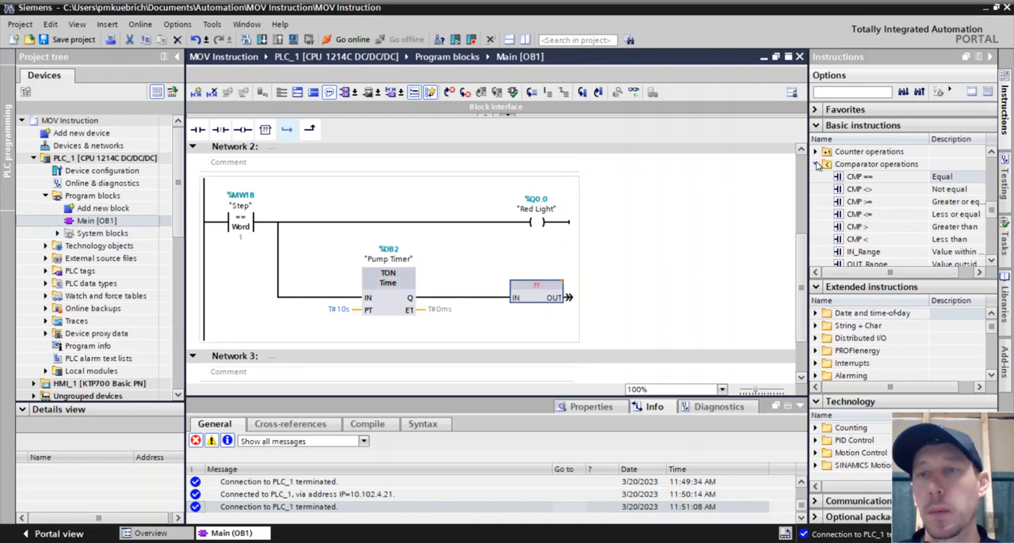
pyautogui.click(816, 189)
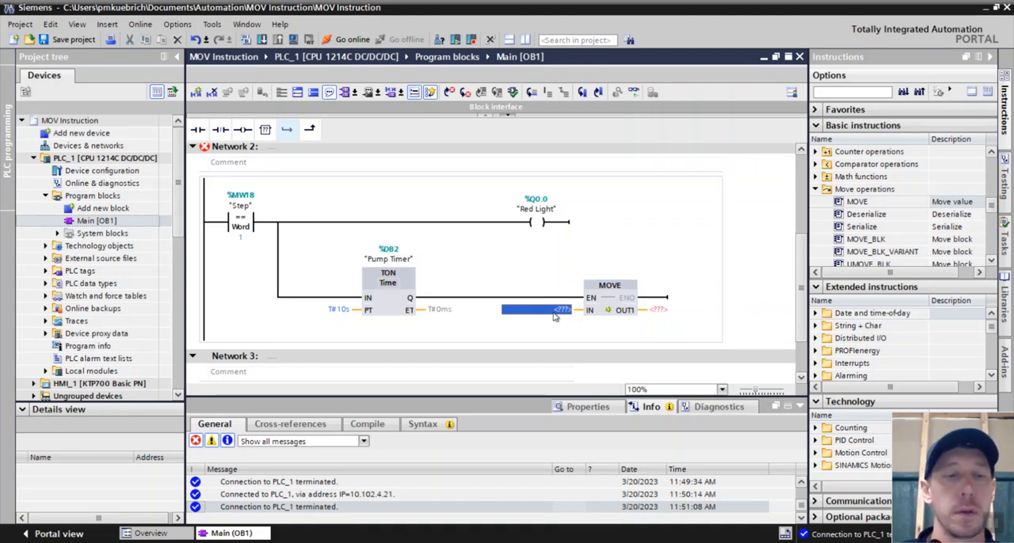
pyautogui.write('2')
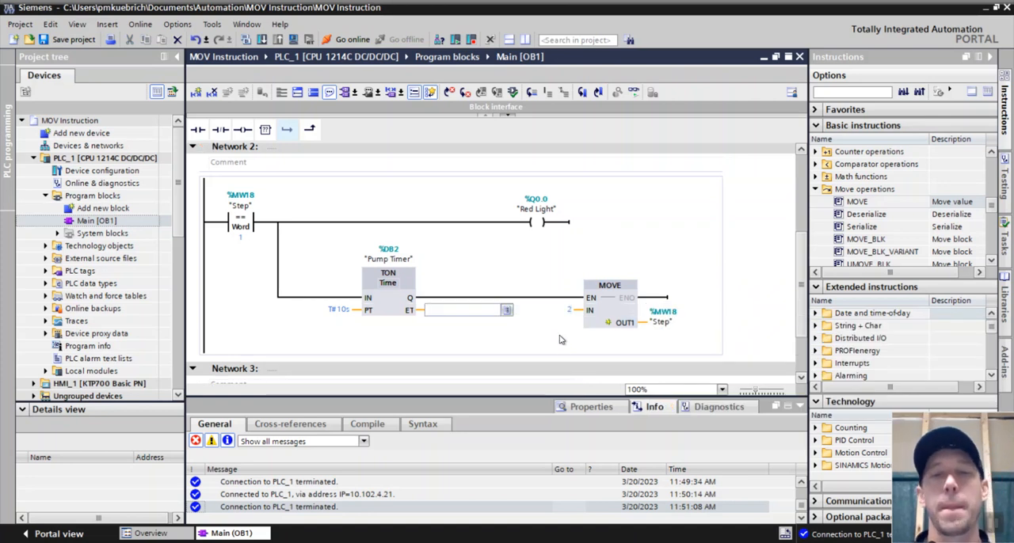
pyautogui.scroll(-3)
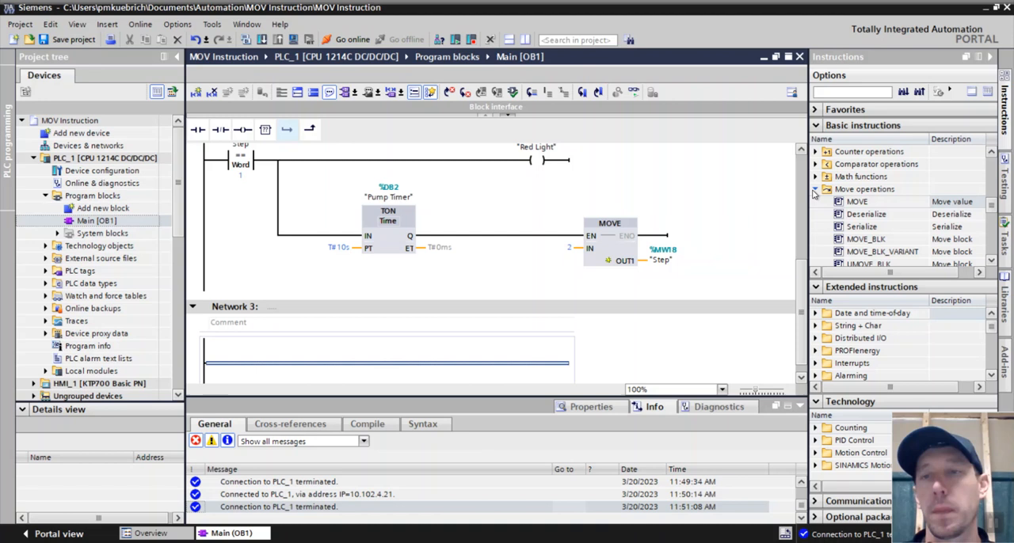
pyautogui.click(815, 164)
pyautogui.write('2')
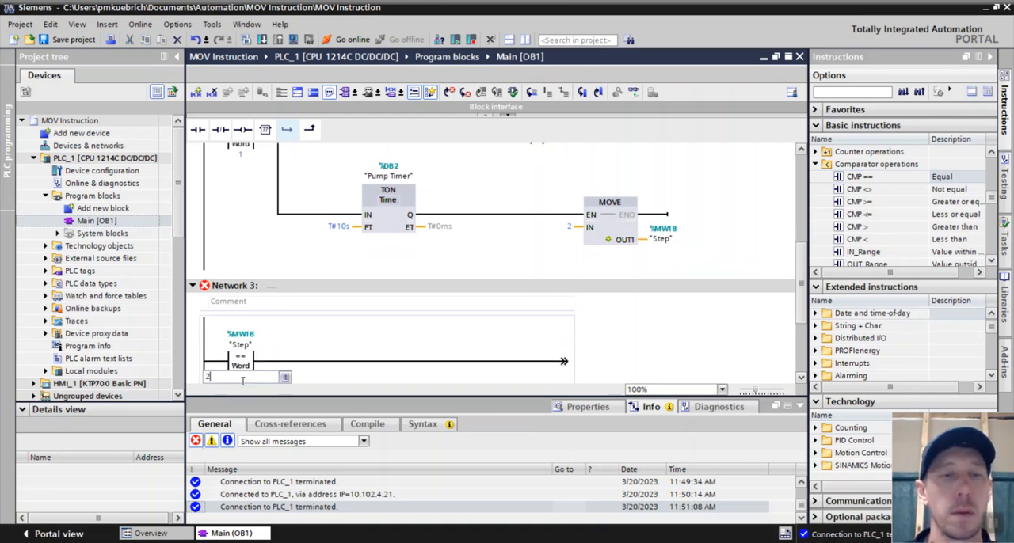
# Compare Step against 2 and drive a coil addressed "Green Light"
pyautogui.click(240, 358)
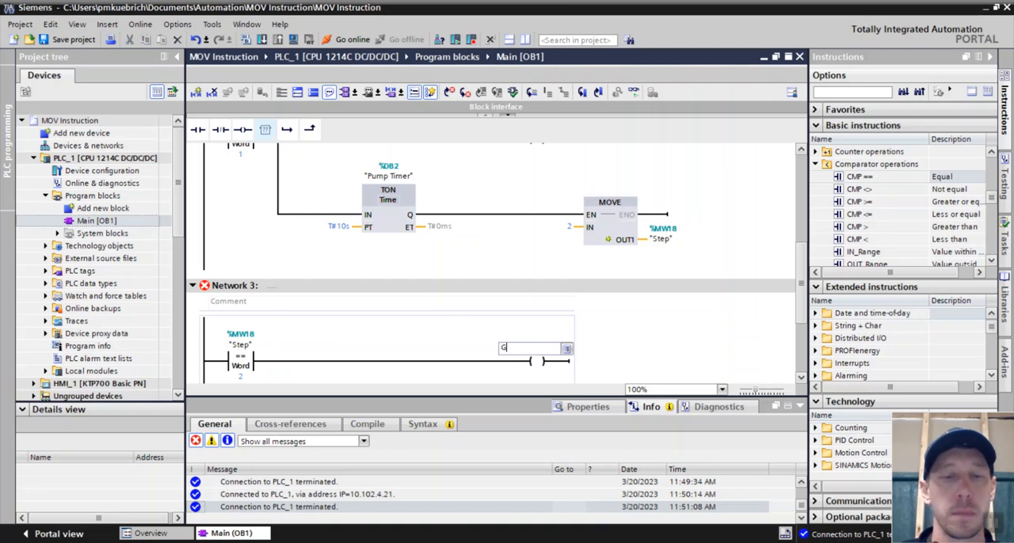
pyautogui.write('"Green Light"')
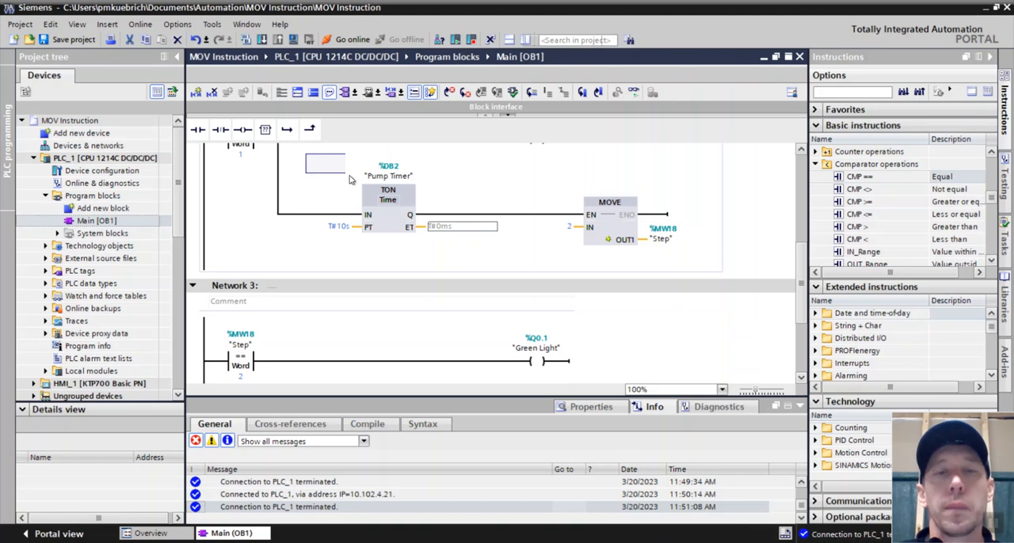
pyautogui.scroll(-3)
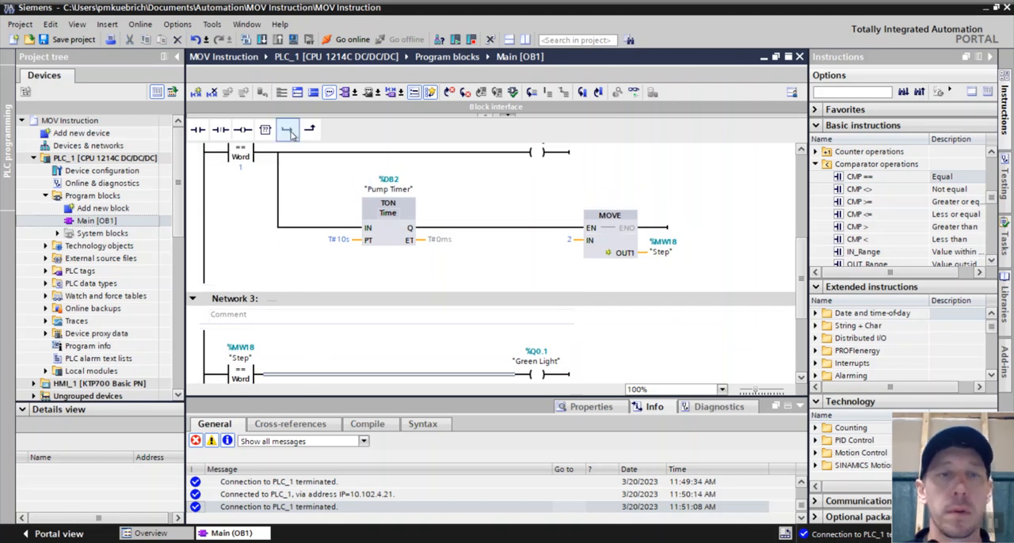
pyautogui.scroll(-3)
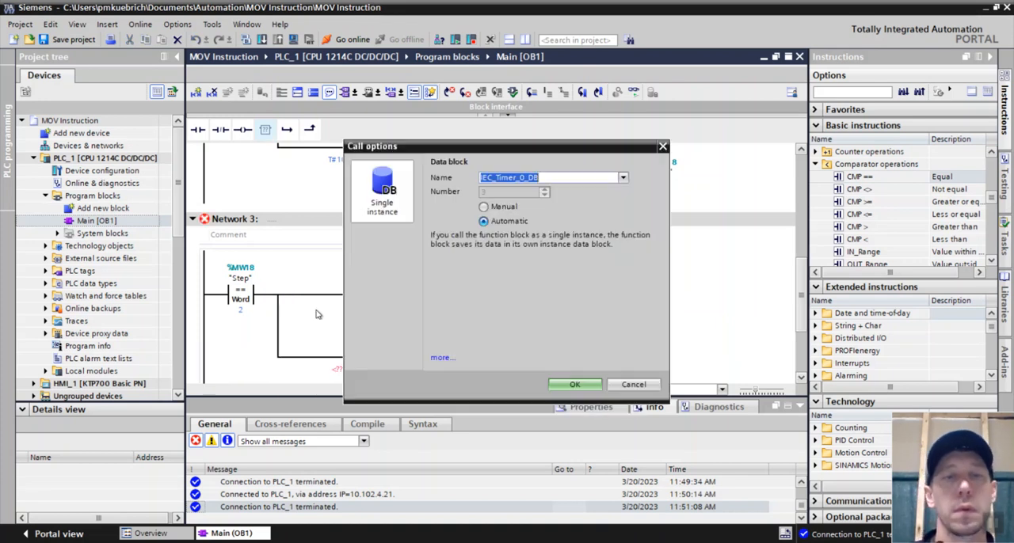
# Create the Mixer Timer TON (T#10s) and a MOVE writing 3 into Step, then start Network 4
pyautogui.write('Mixer')
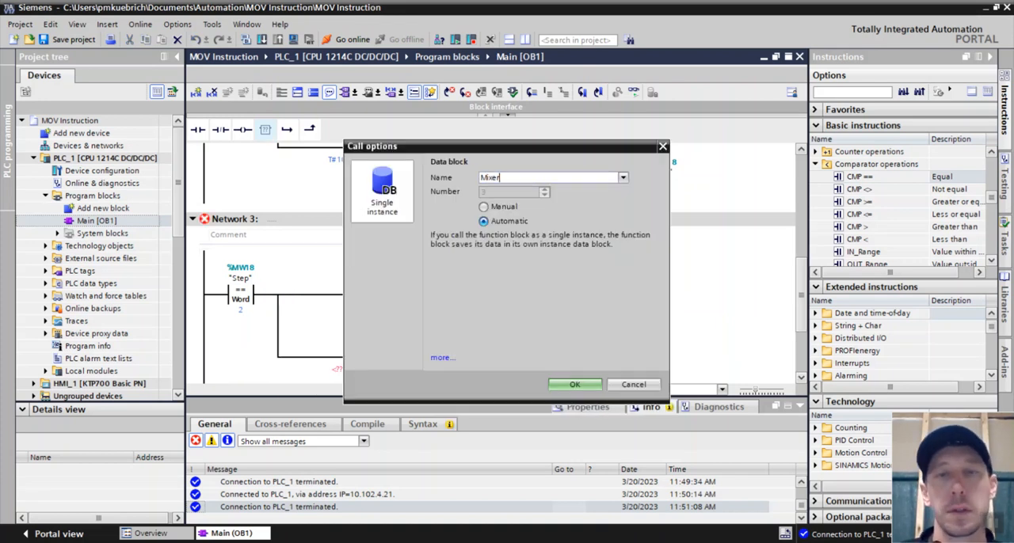
pyautogui.click(575, 384)
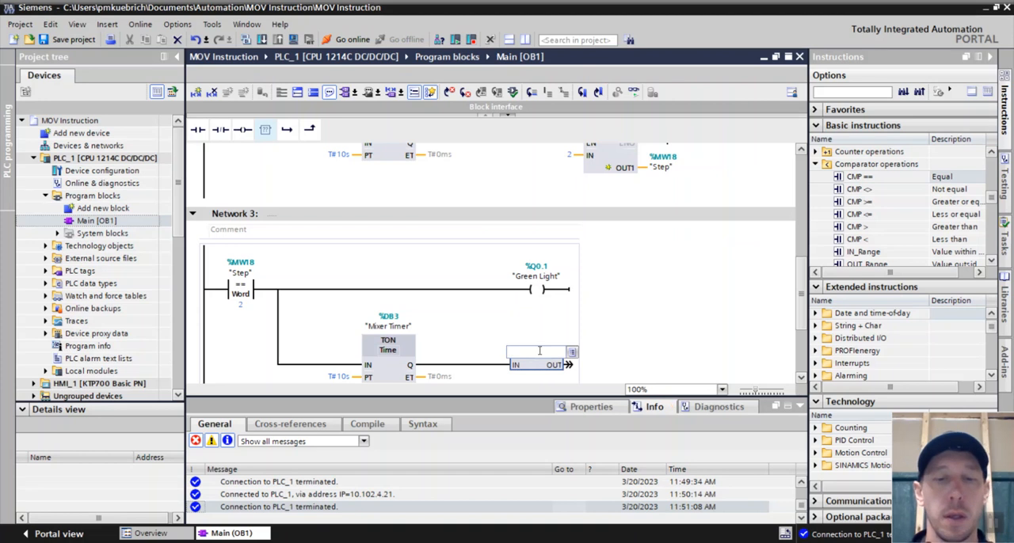
pyautogui.write('MOVE')
pyautogui.write('"Step"')
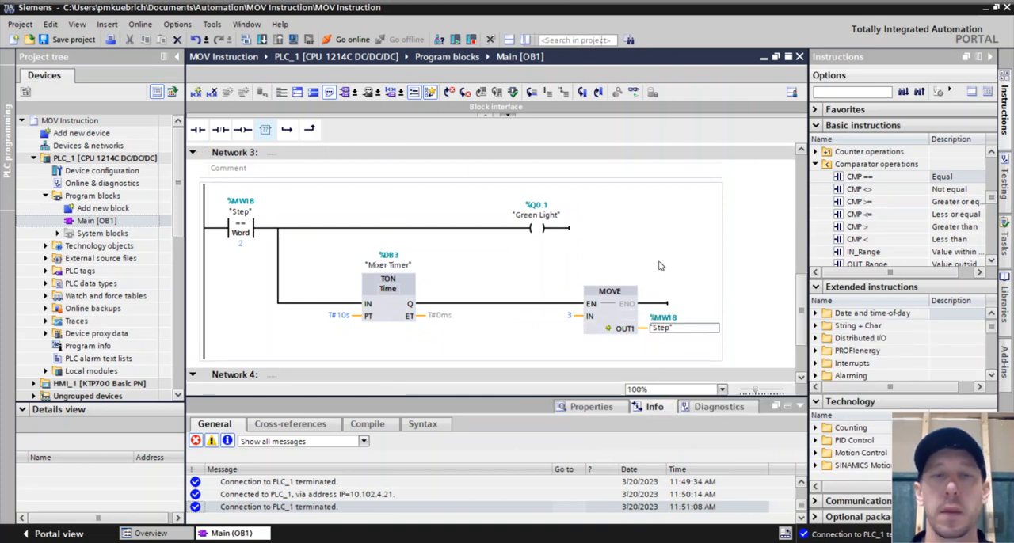
pyautogui.scroll(-3)
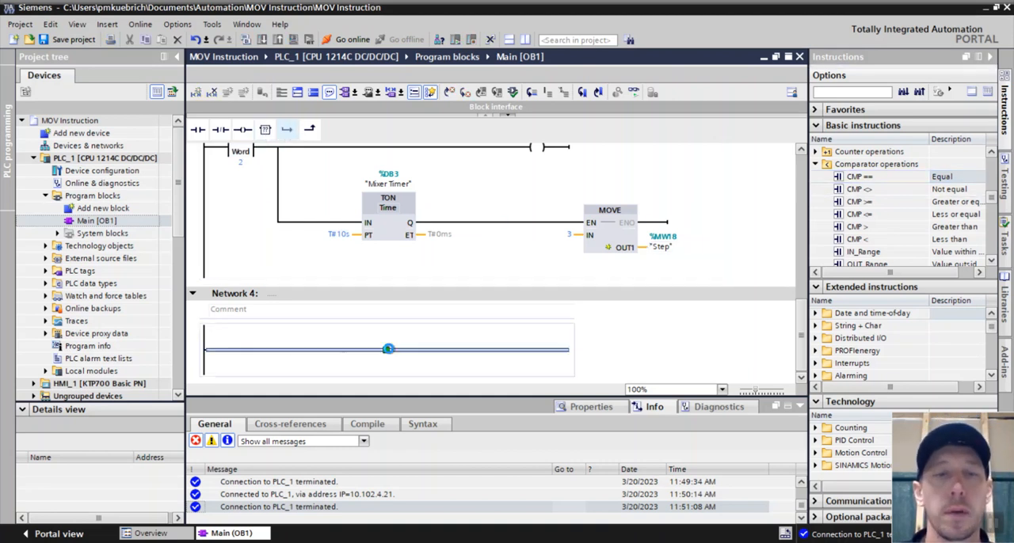
# Compare Step against 3 and drive a coil tagged "Yellow Light" (%Q0.2)
pyautogui.click(388, 350)
pyautogui.write('3')
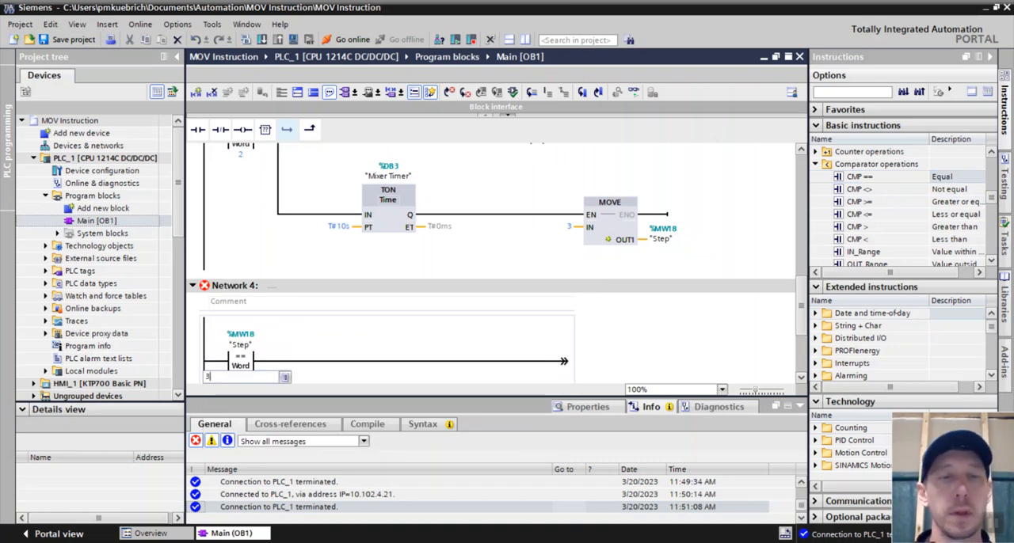
pyautogui.click(240, 360)
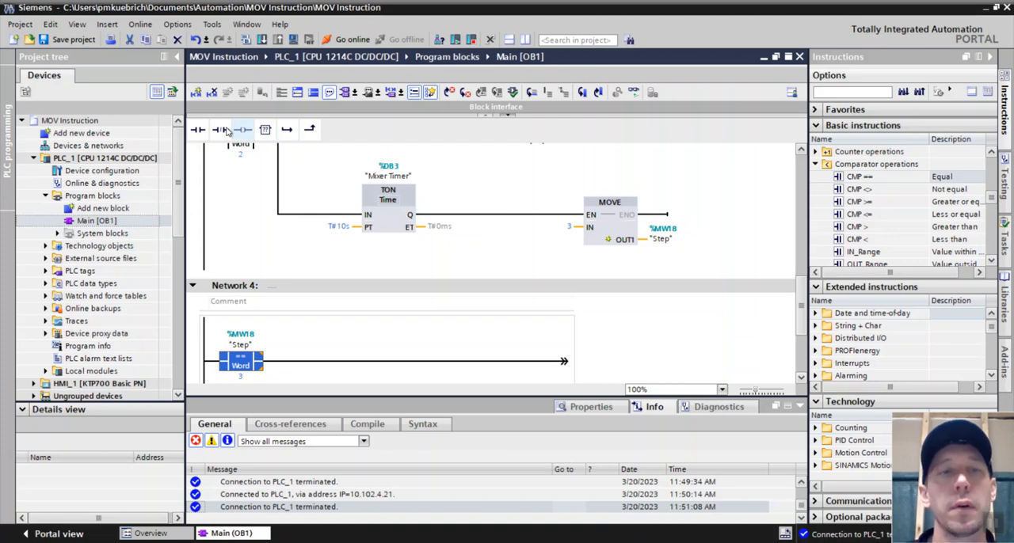
pyautogui.moveTo(265, 130)
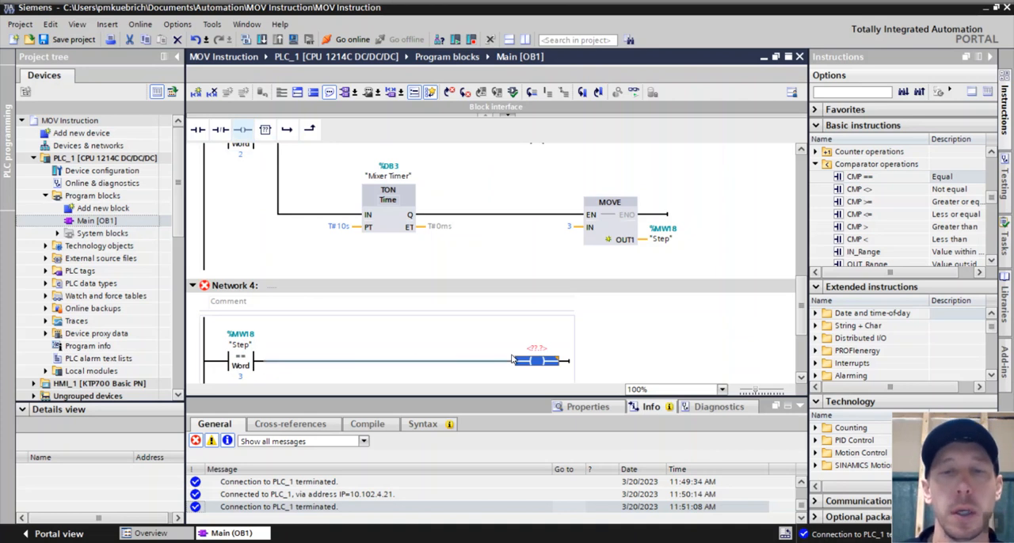
pyautogui.write('Yell')
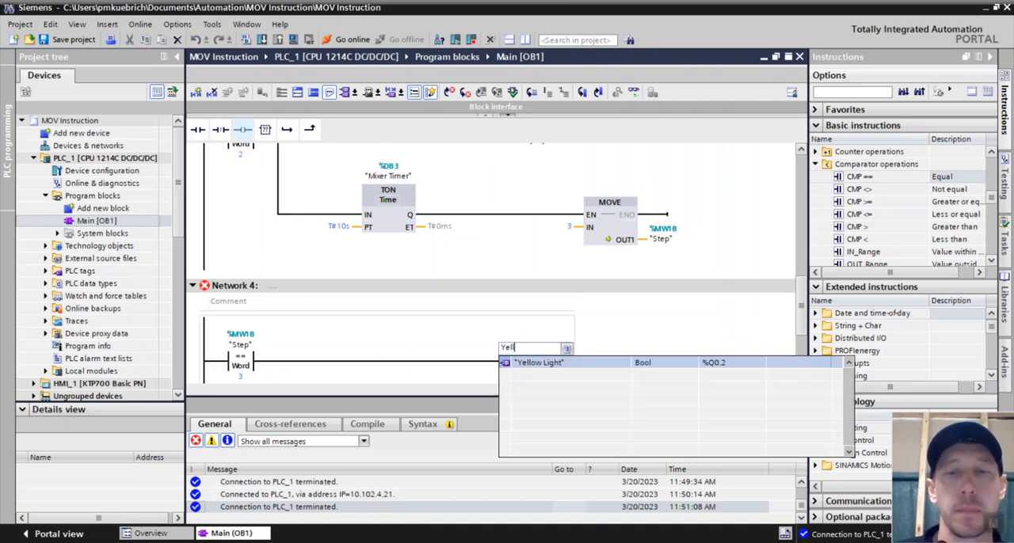
pyautogui.click(539, 362)
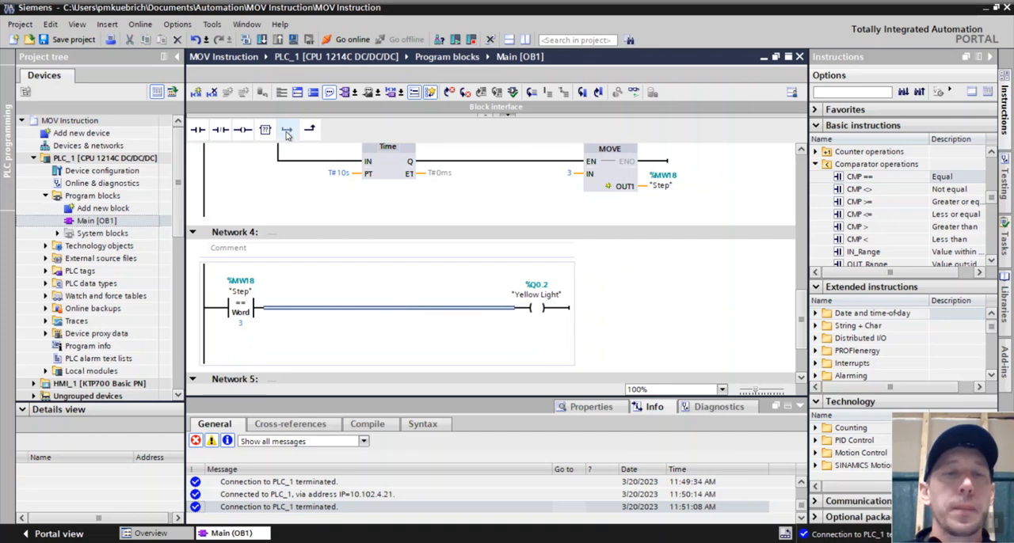
pyautogui.click(265, 130)
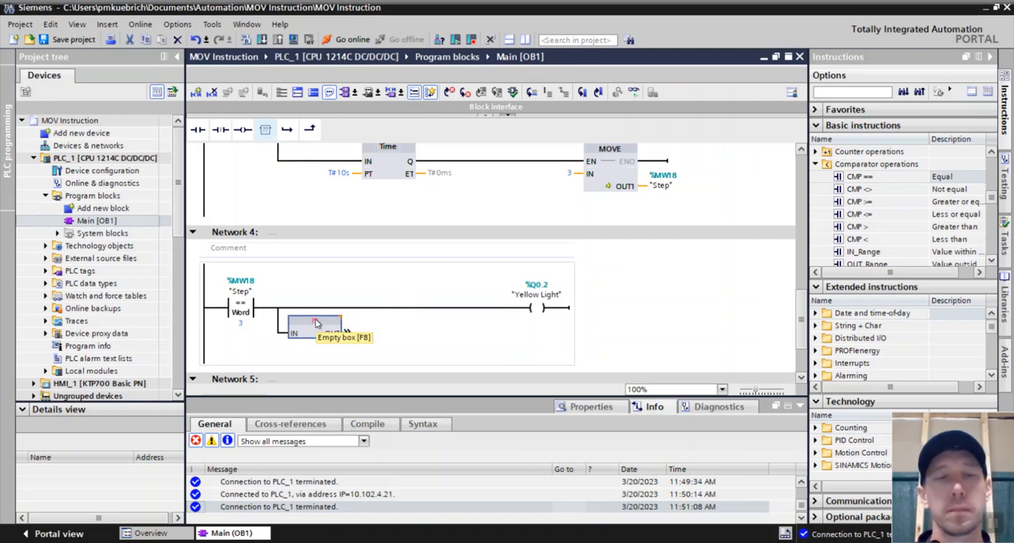
# Make the branch box a MOVE with IN 4 and OUT1 "Step" behind a normally closed Red Button contact
pyautogui.click(314, 329)
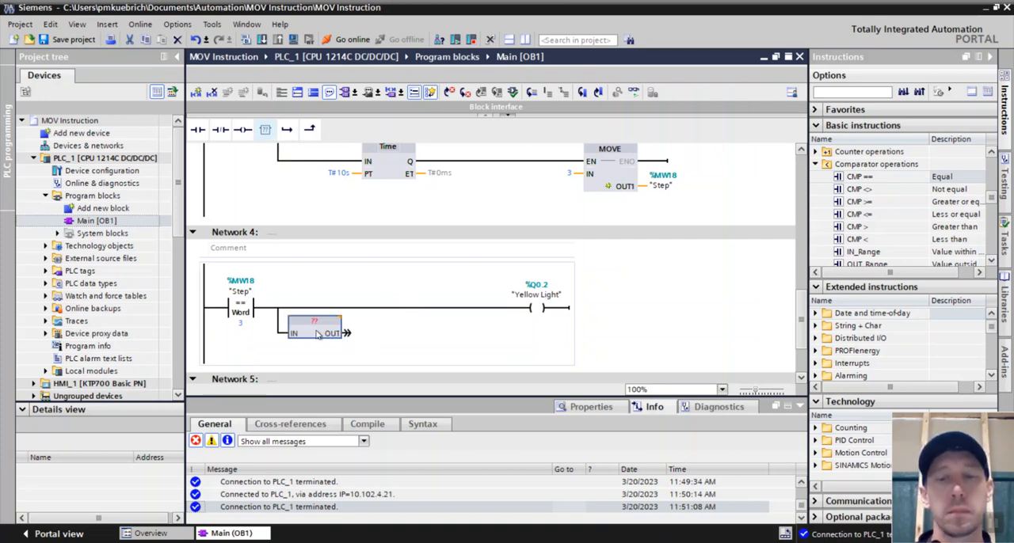
pyautogui.moveTo(313, 327)
pyautogui.write('MOVE')
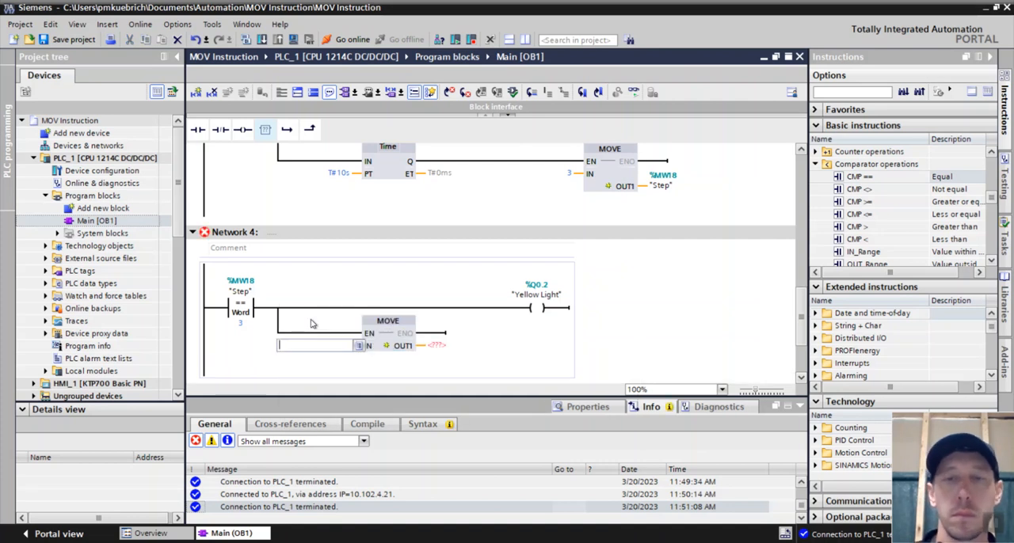
pyautogui.write('4')
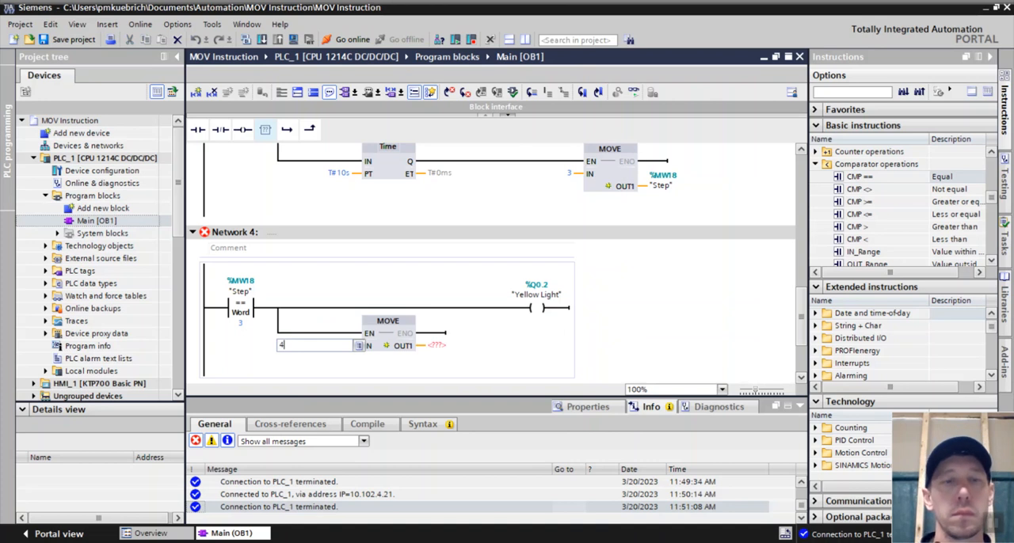
pyautogui.write('Step"')
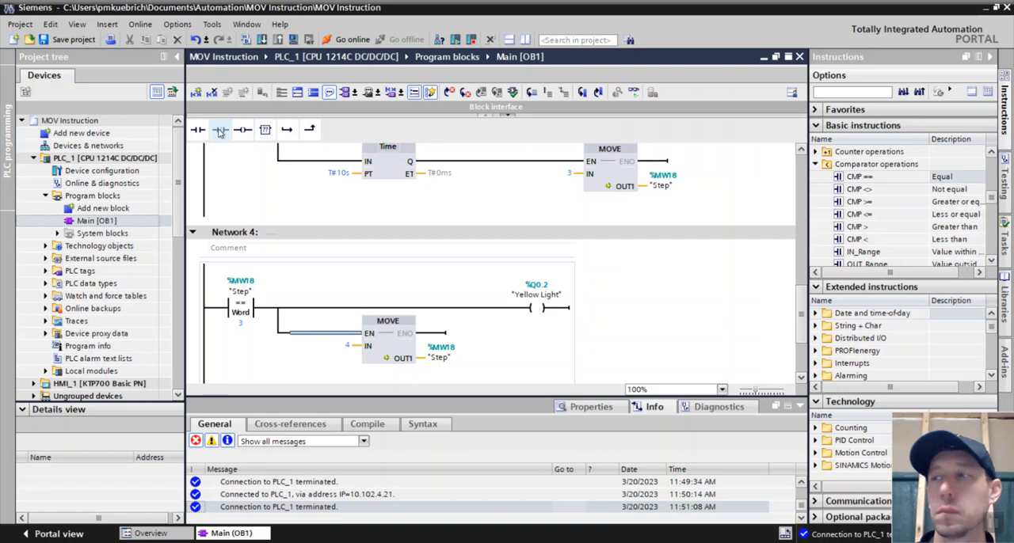
pyautogui.moveTo(219, 129)
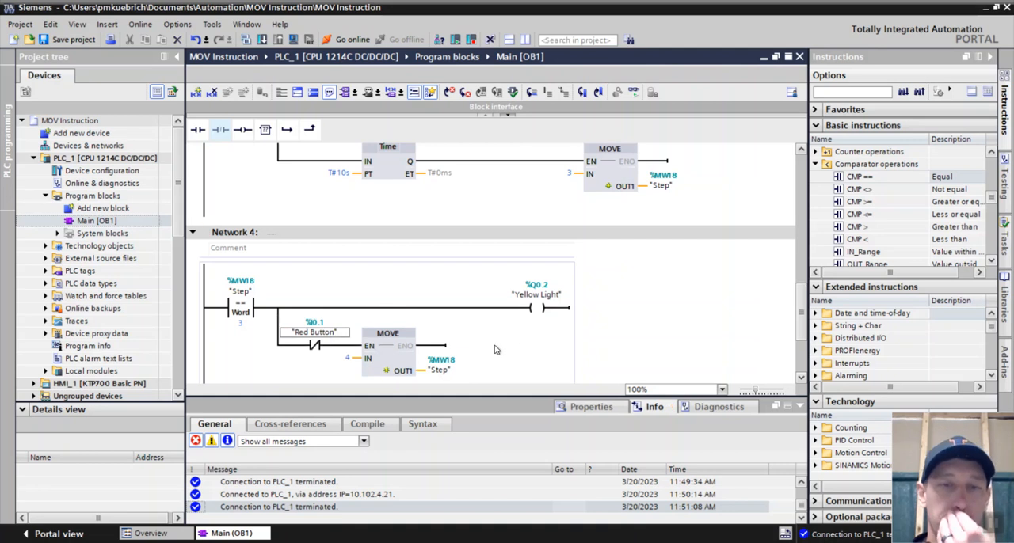
pyautogui.moveTo(265, 39)
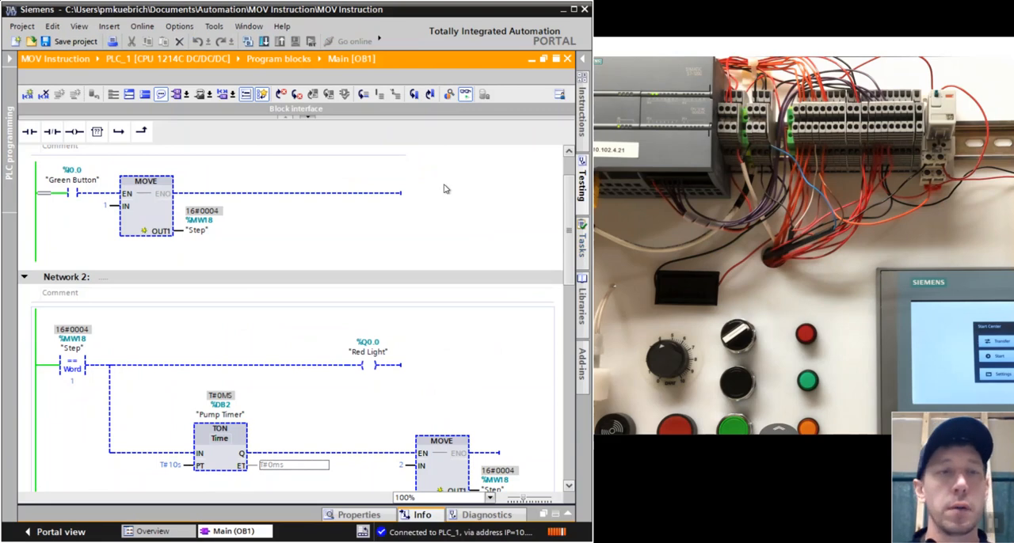
pyautogui.moveTo(448, 196)
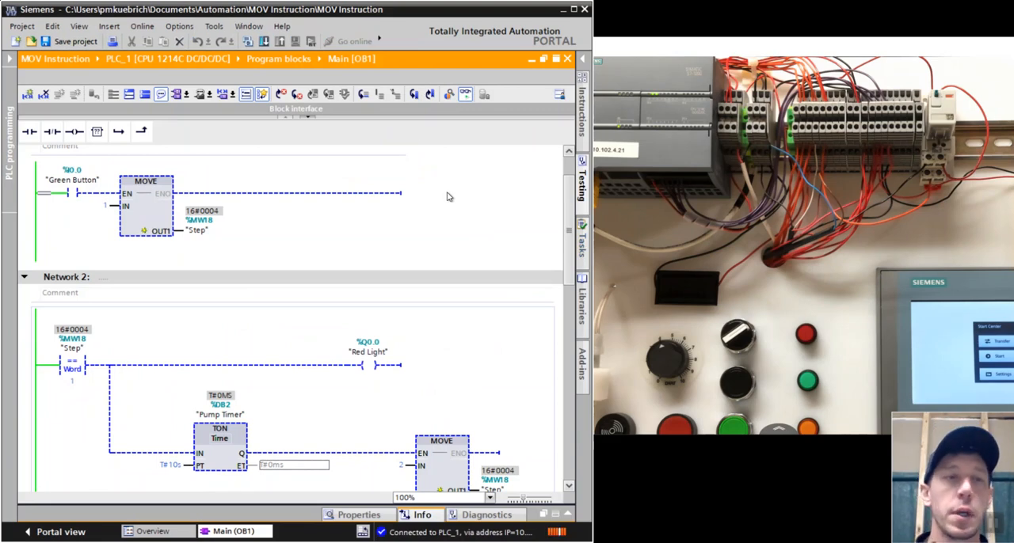
pyautogui.moveTo(178, 228)
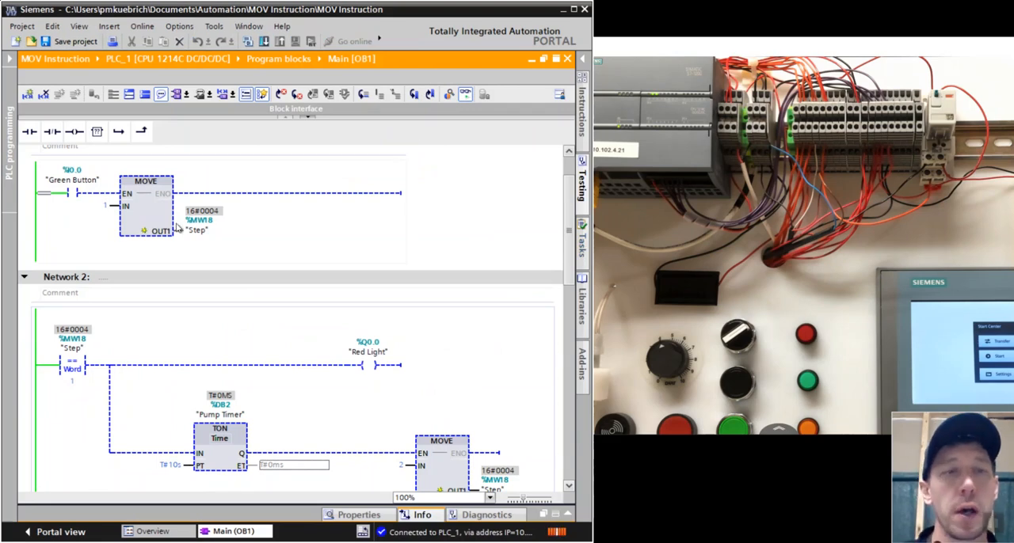
pyautogui.moveTo(211, 245)
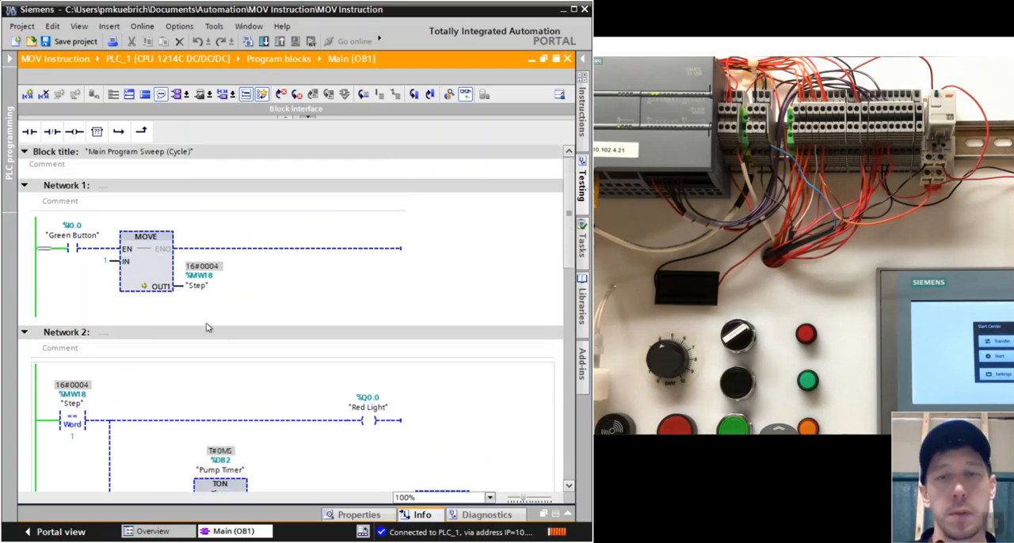
# Scroll through Networks 1–4 during live monitoring, noting the MOVE that sets Step to 4, as Step reaches 2 and Network 3 energizes
pyautogui.scroll(-3)
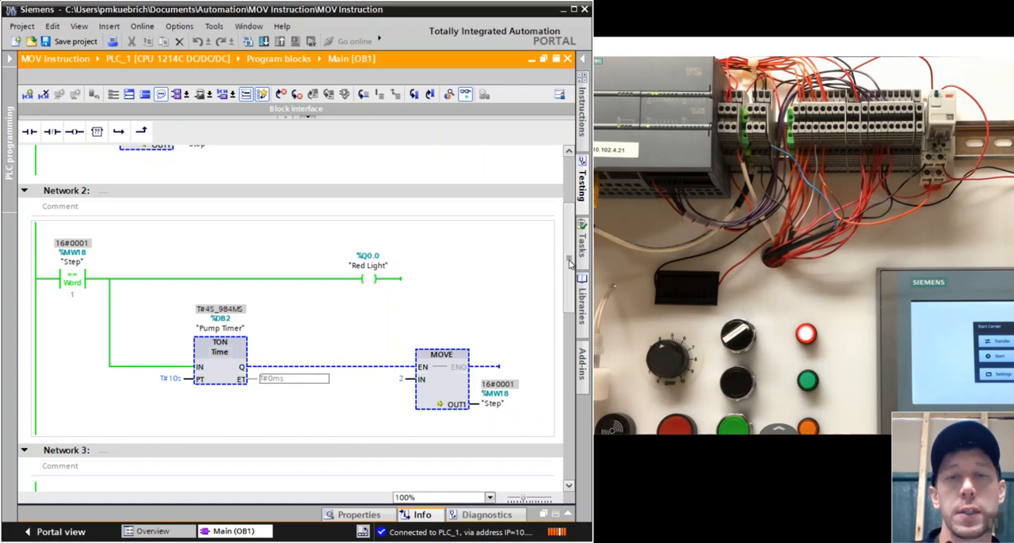
pyautogui.scroll(-3)
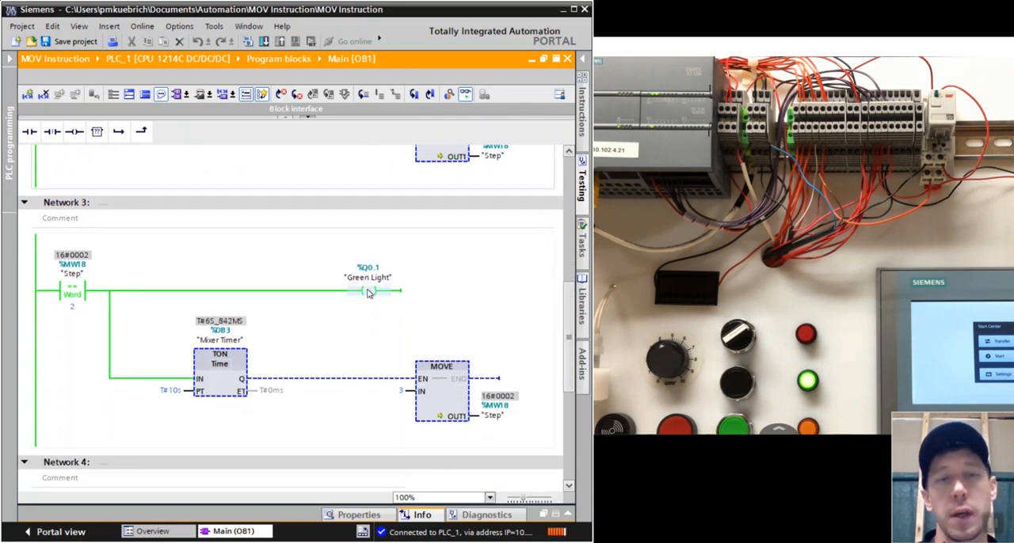
pyautogui.scroll(-3)
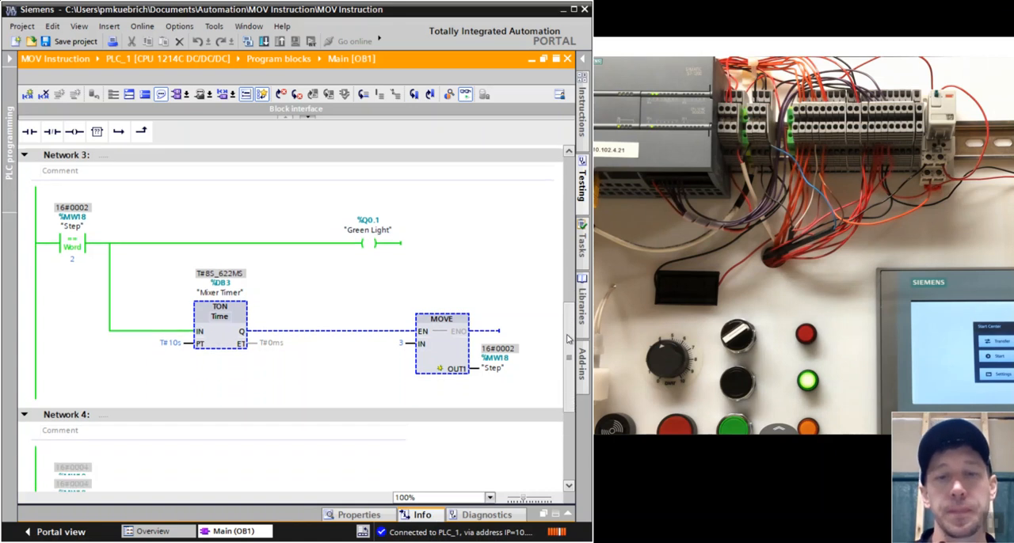
pyautogui.scroll(-3)
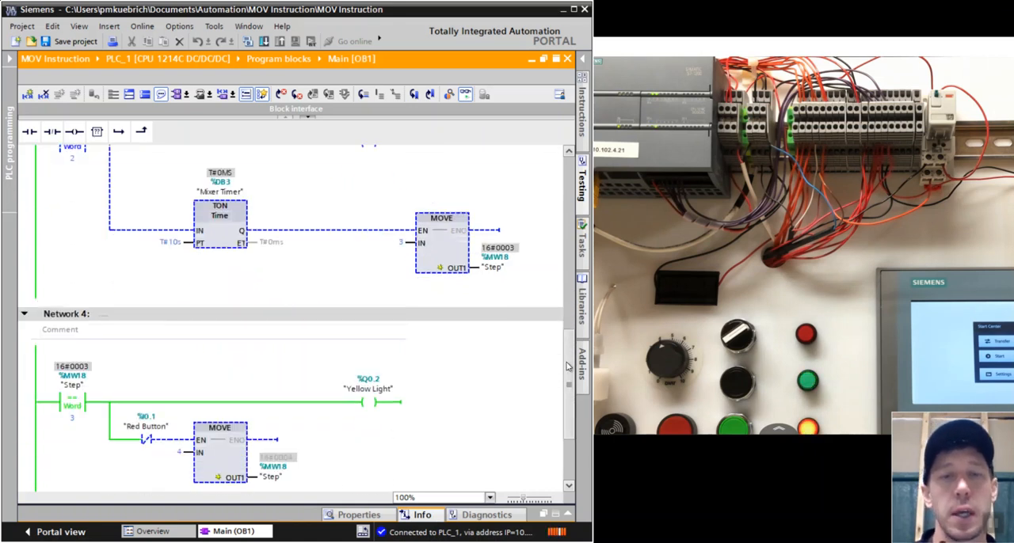
pyautogui.click(219, 427)
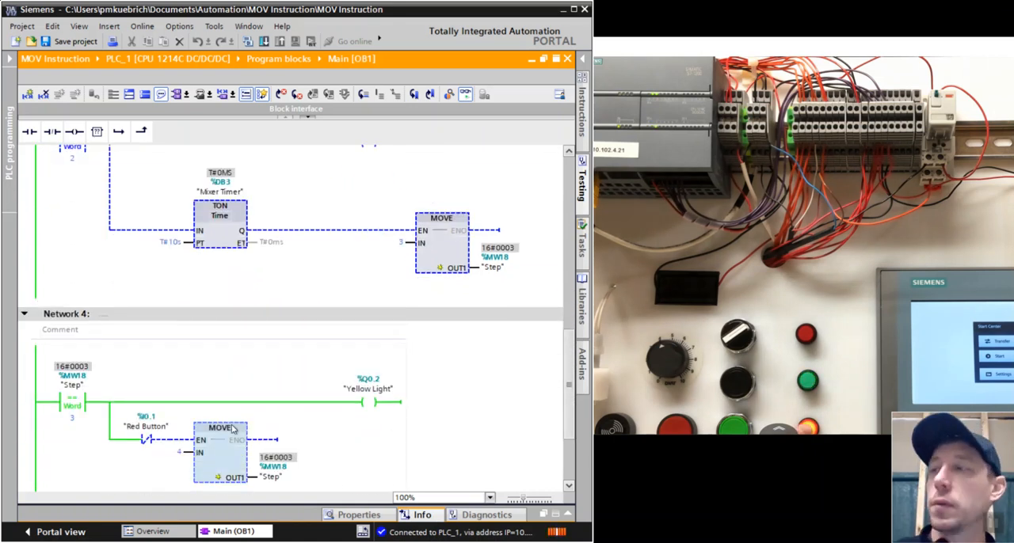
pyautogui.moveTo(230, 427)
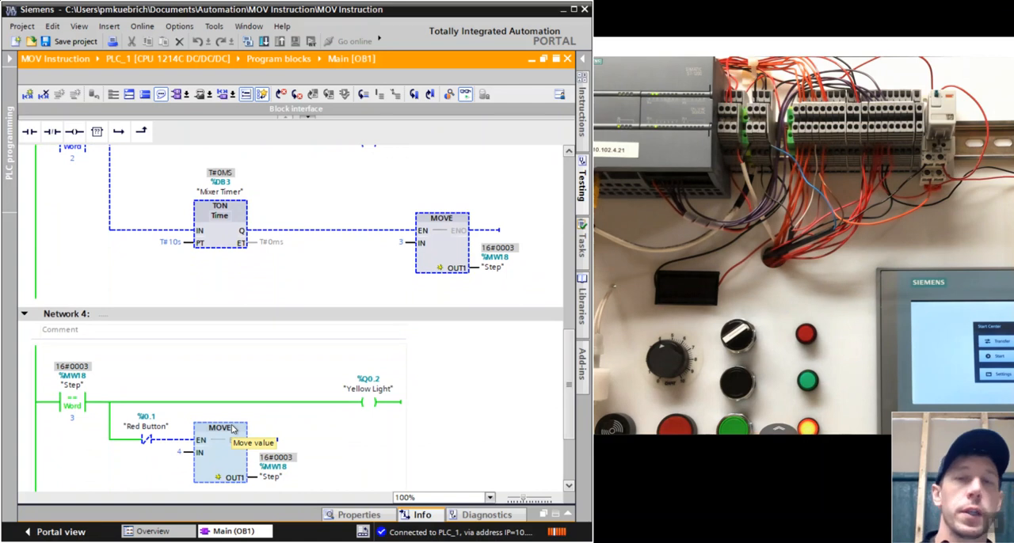
pyautogui.scroll(-3)
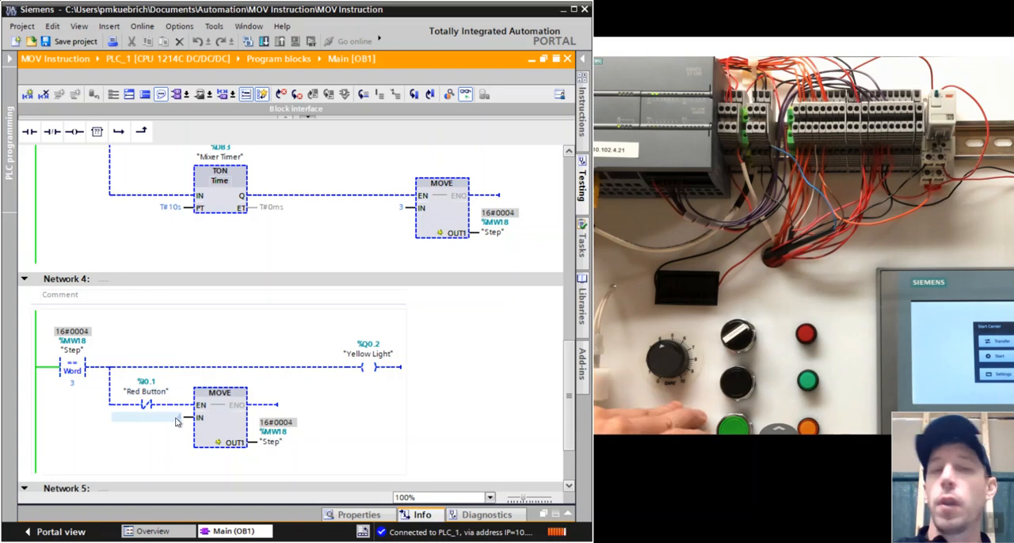
pyautogui.moveTo(174, 420)
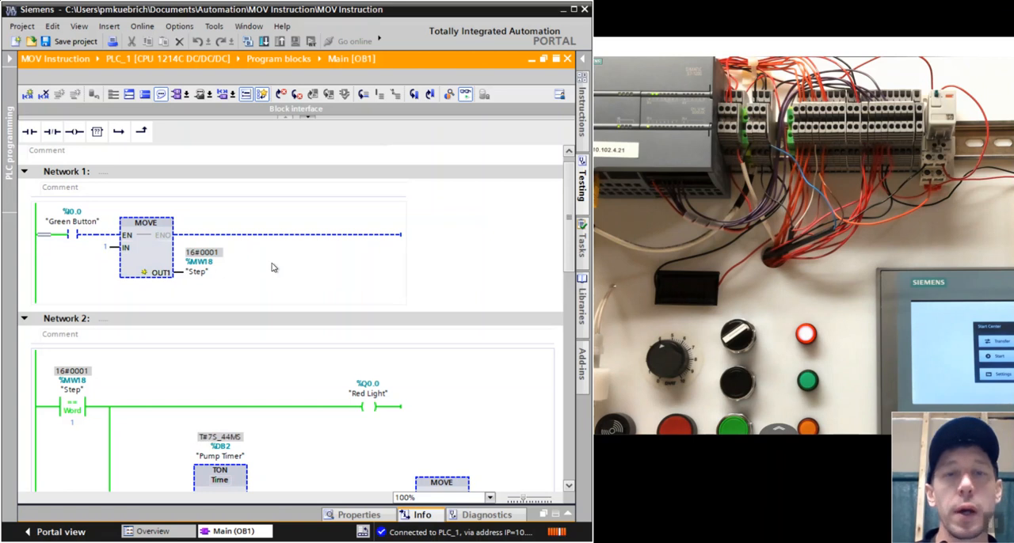
pyautogui.scroll(-3)
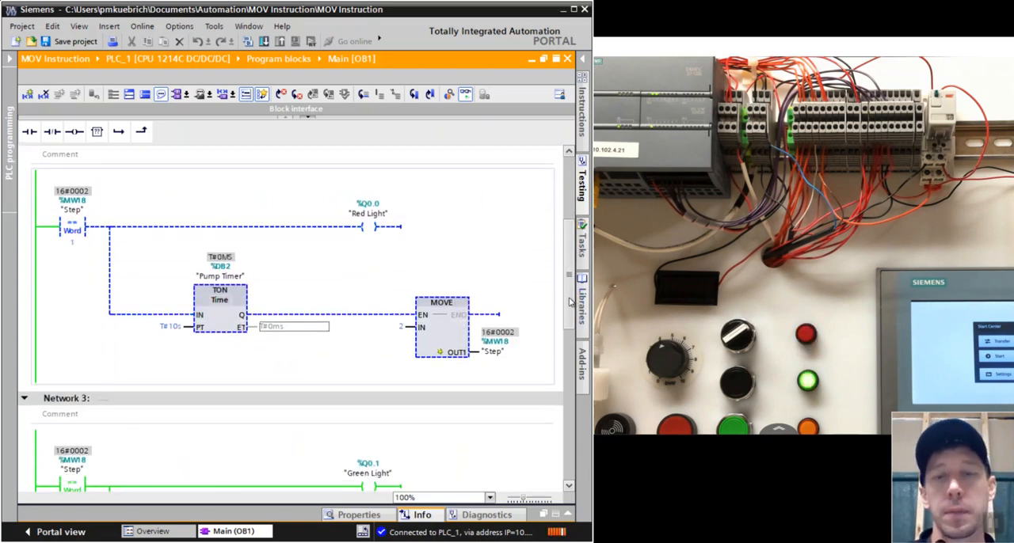
pyautogui.scroll(-3)
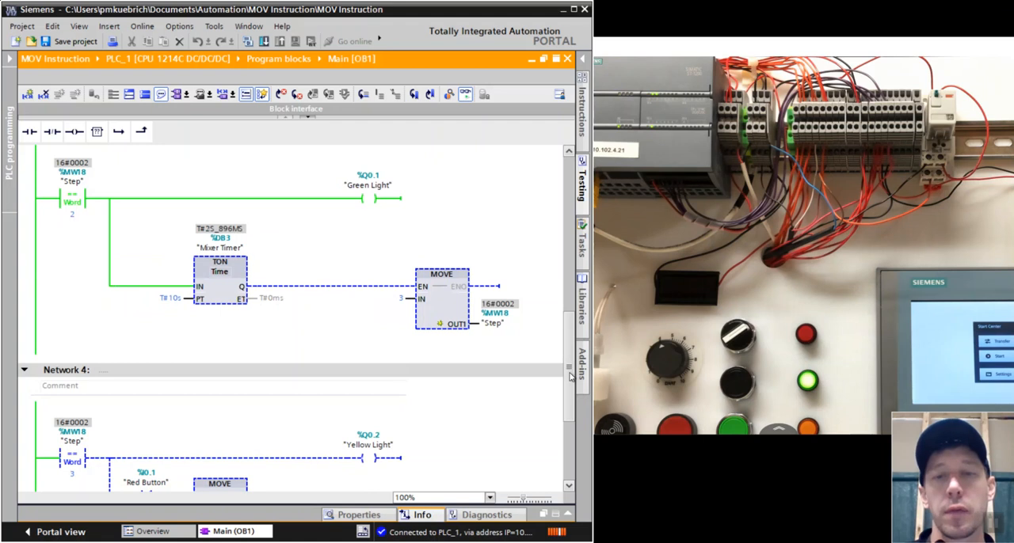
pyautogui.scroll(-3)
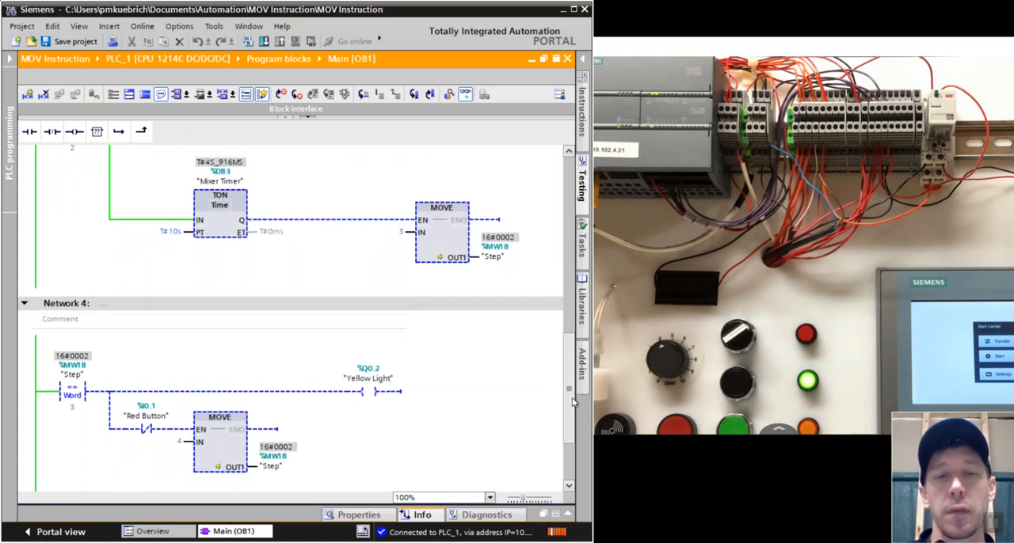
pyautogui.scroll(-3)
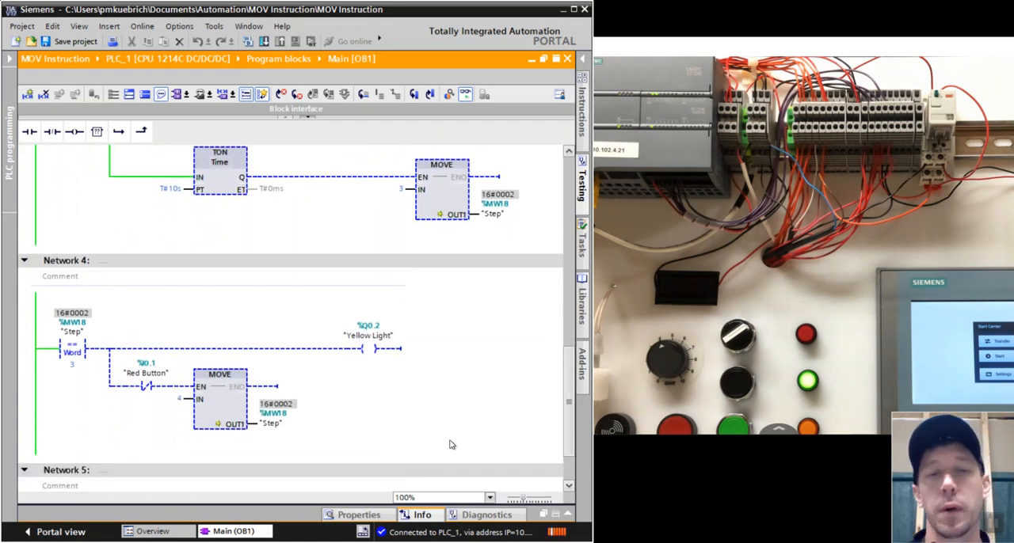